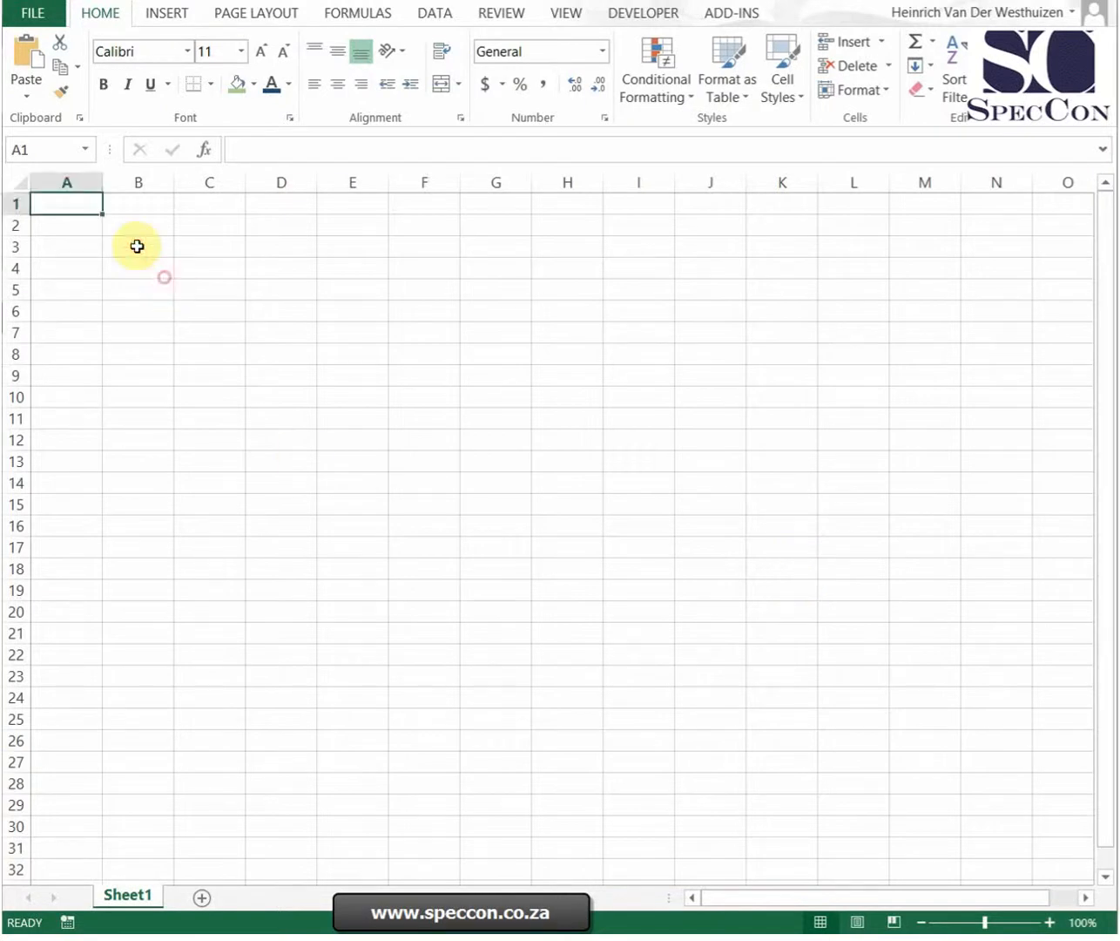
List letters a–d and a's in B2:B9 with numbers 1–8 typed in column A, then begin an =A2 reference.
click(138, 227)
text(a)
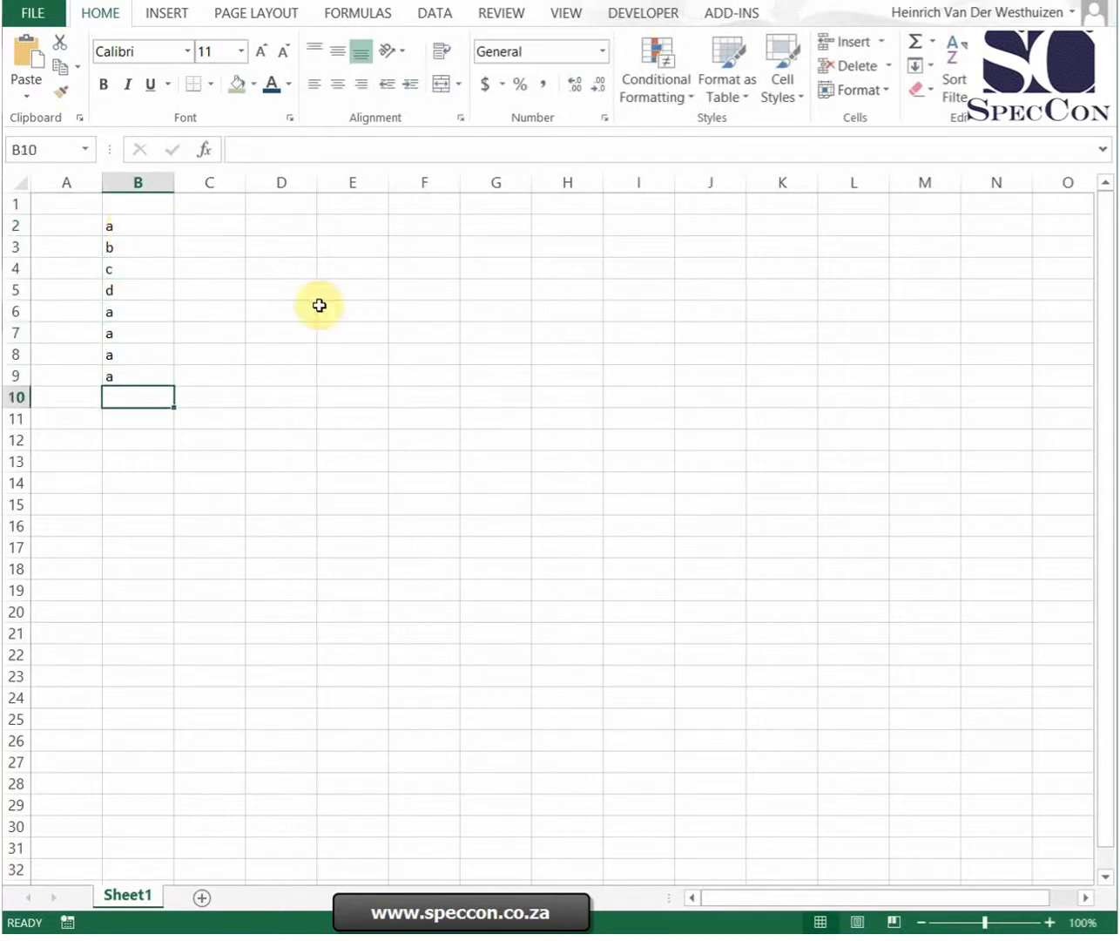
click(67, 225)
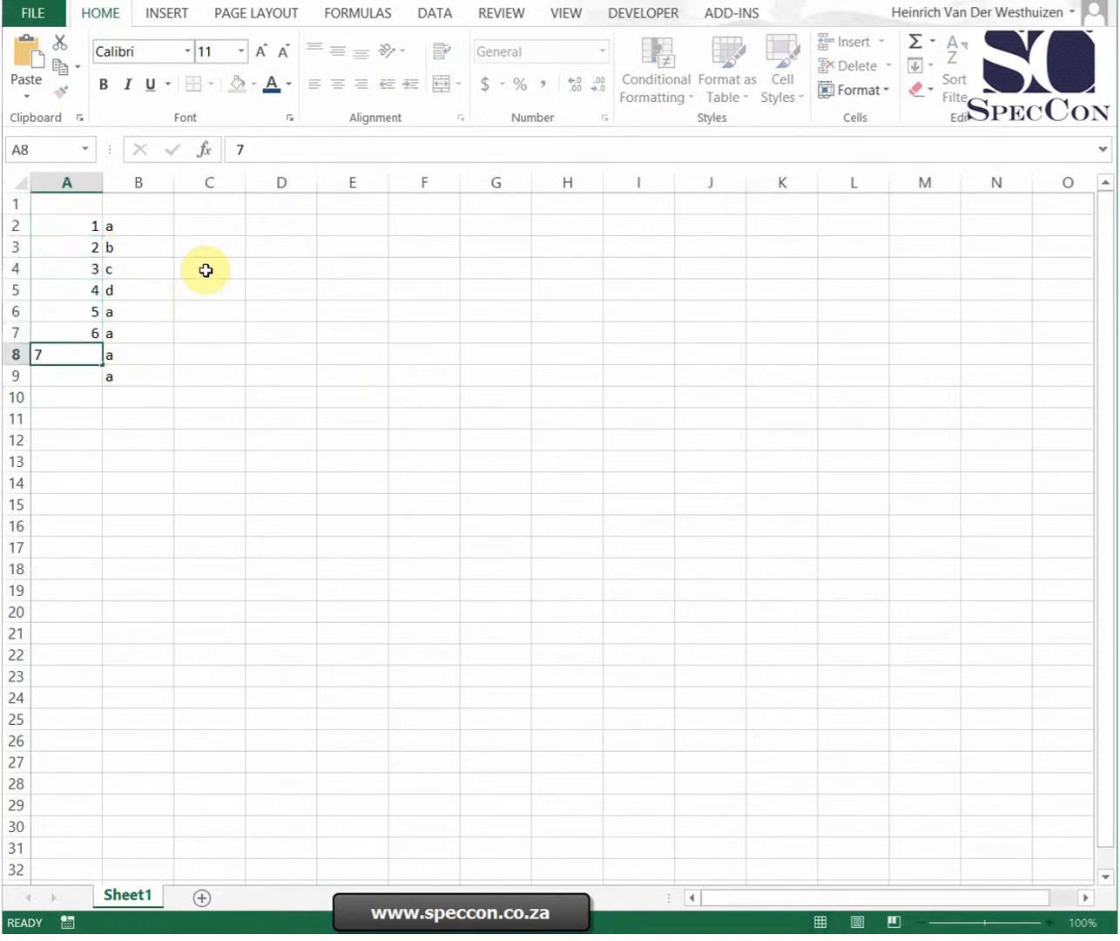
text(8)
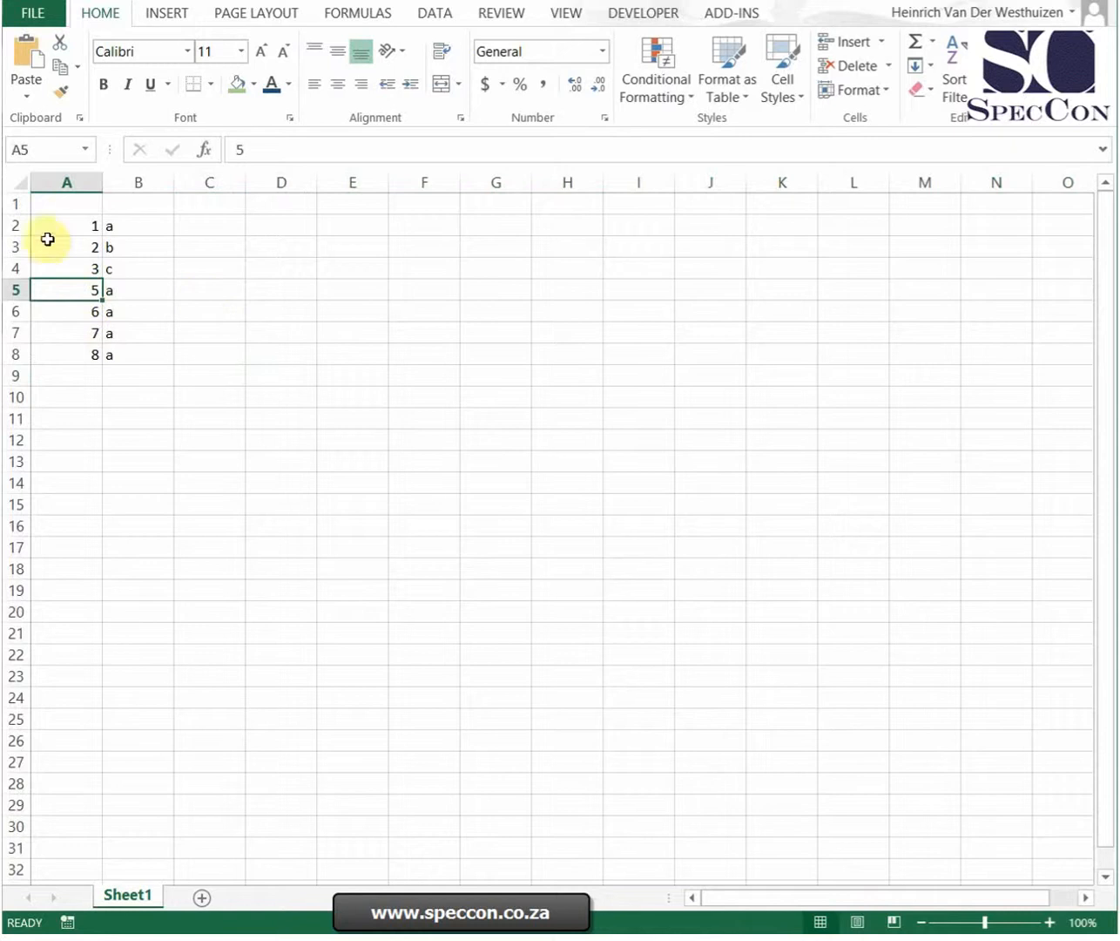
text(=A2)
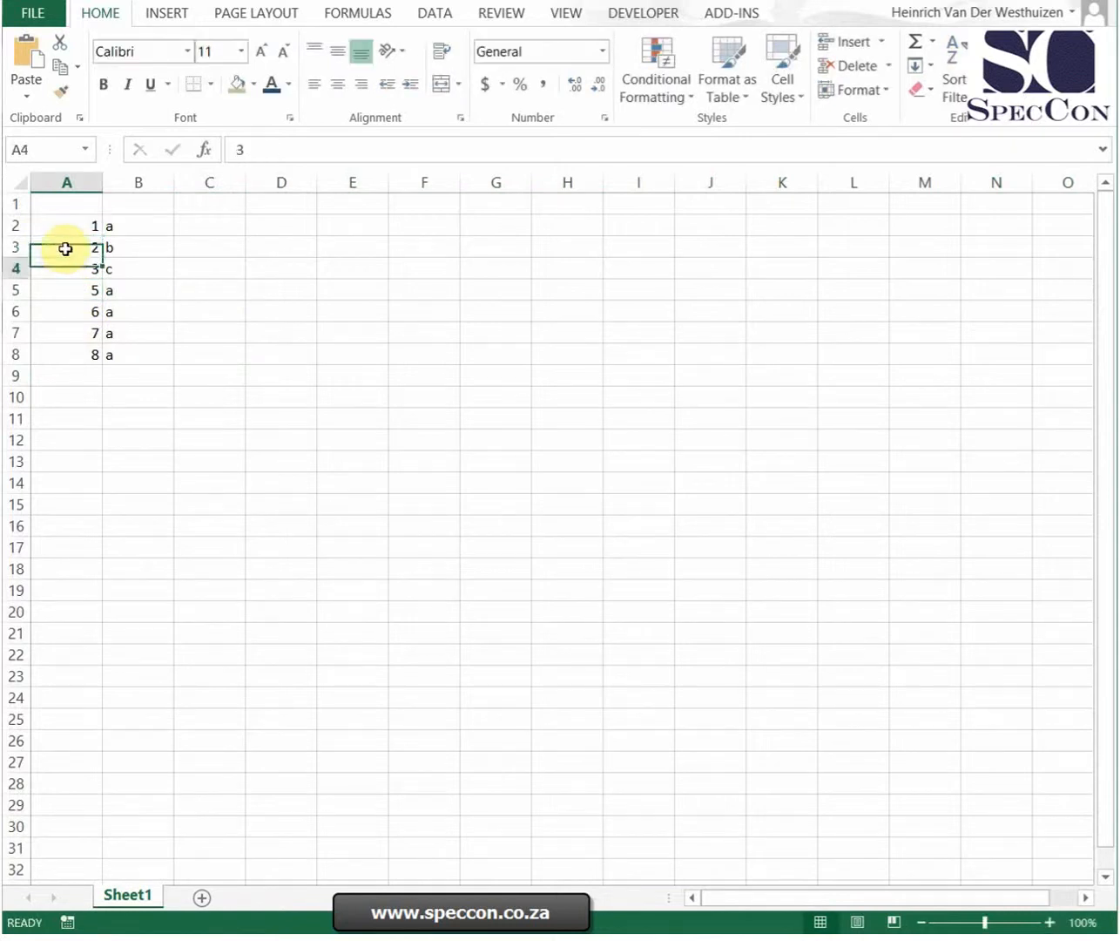
Fill =A2+1 down A3:A8, delete a row to see #REF!, and insert a blank row at row 7.
drag(66, 248, 66, 356)
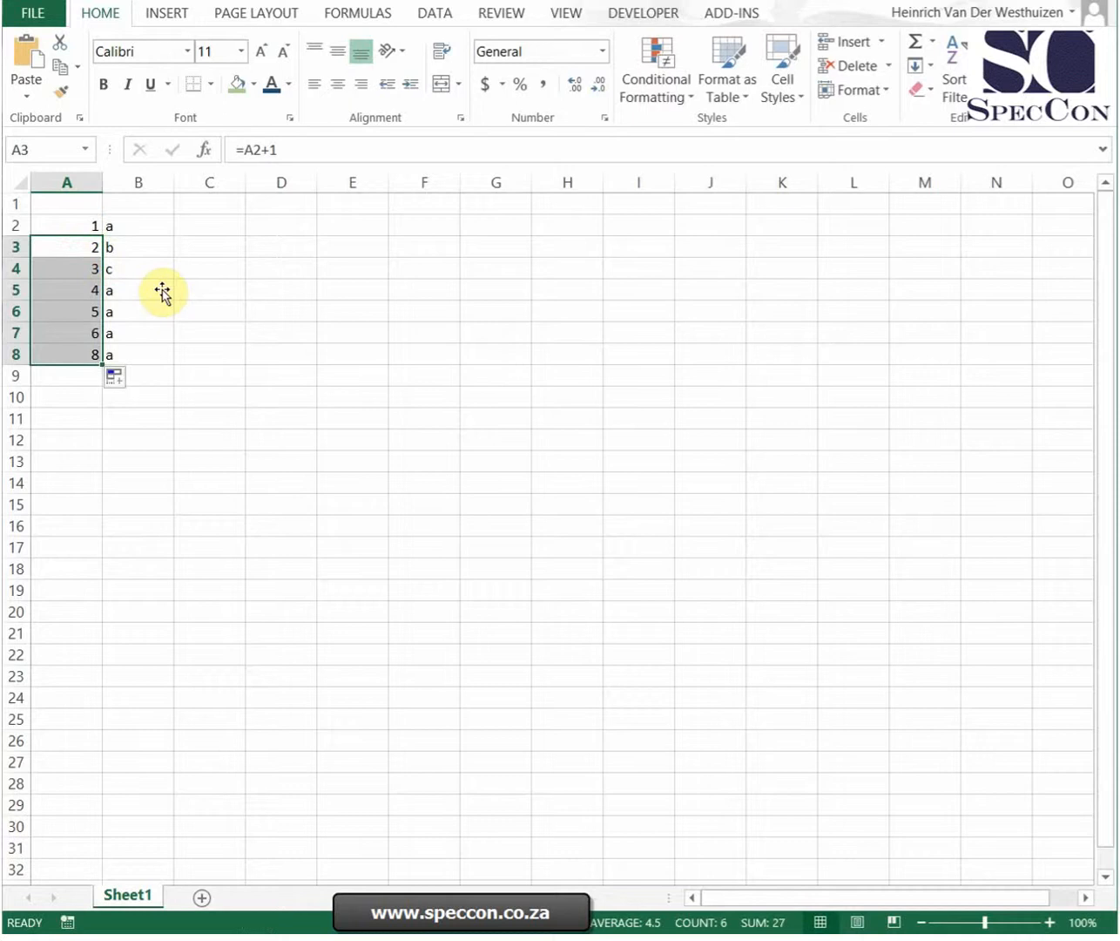
right_click(66, 310)
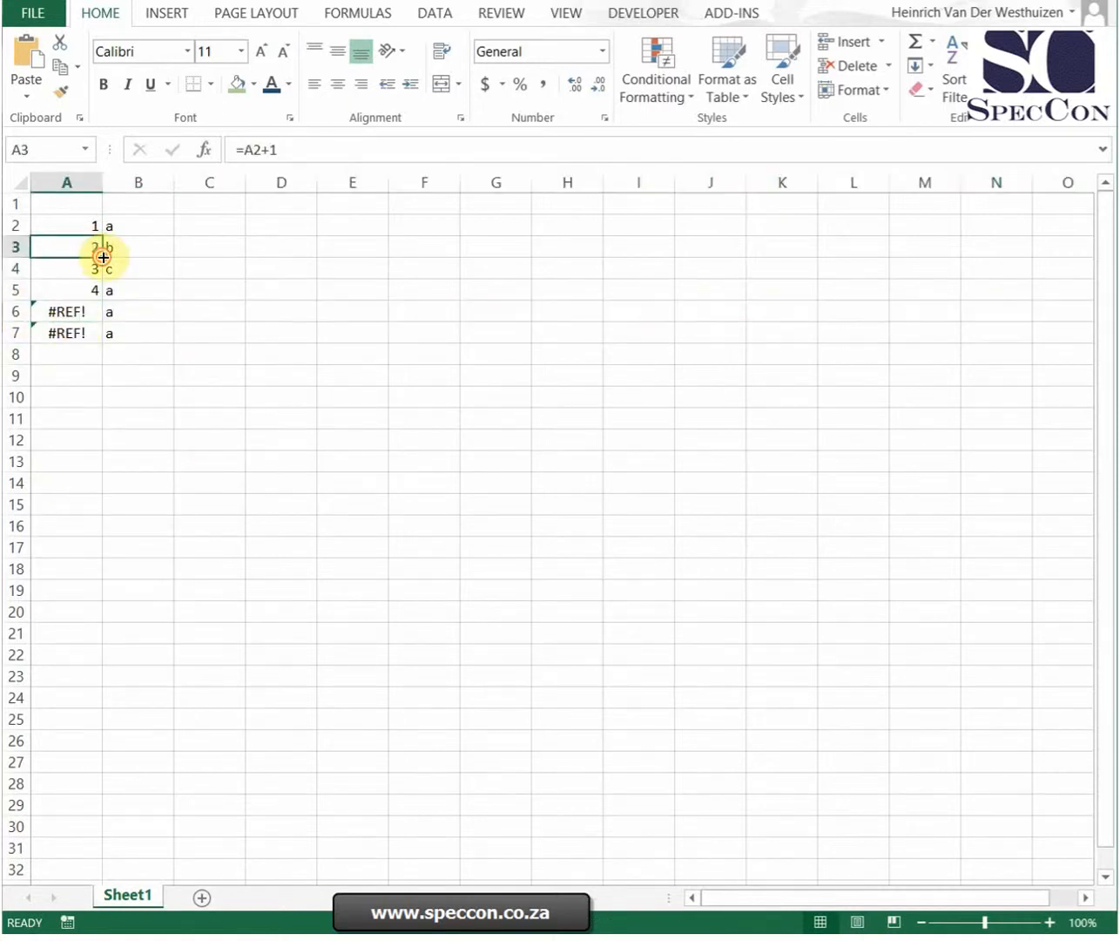
right_click(14, 331)
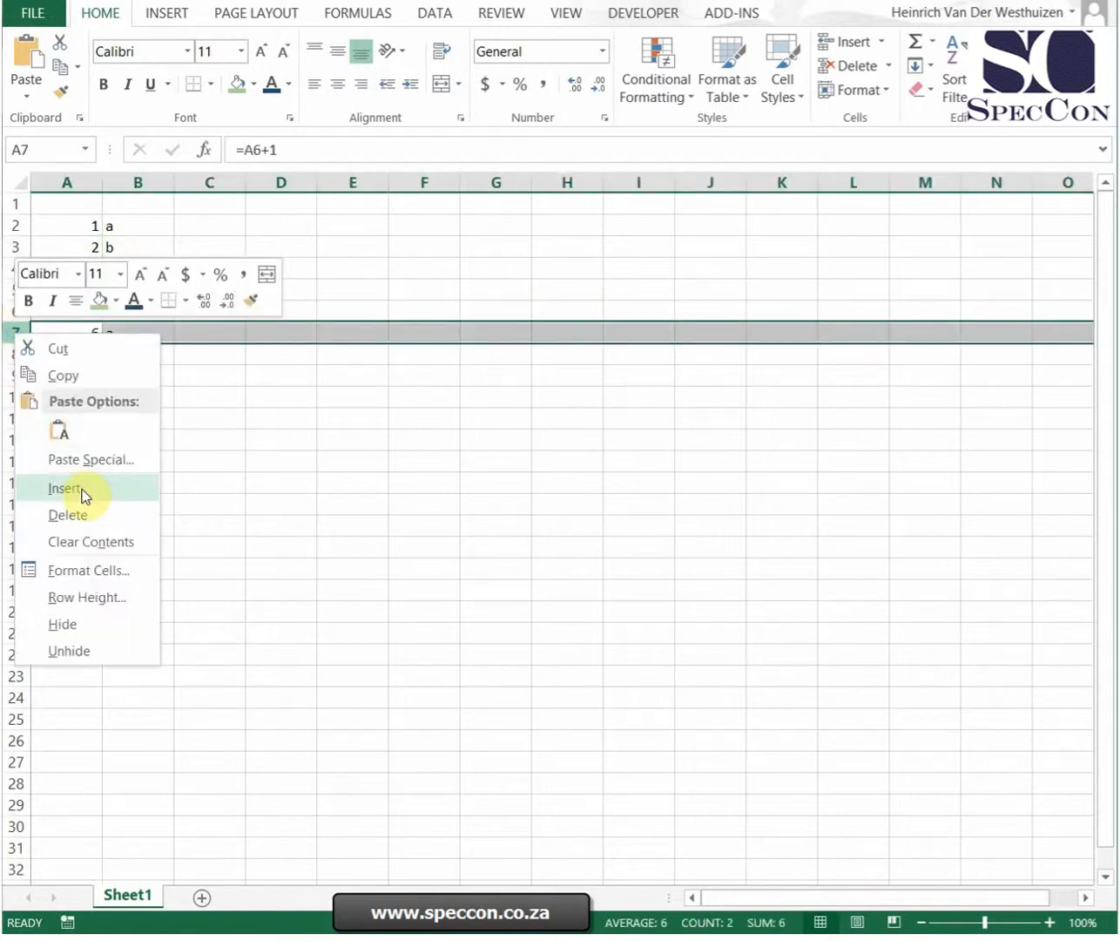
click(63, 488)
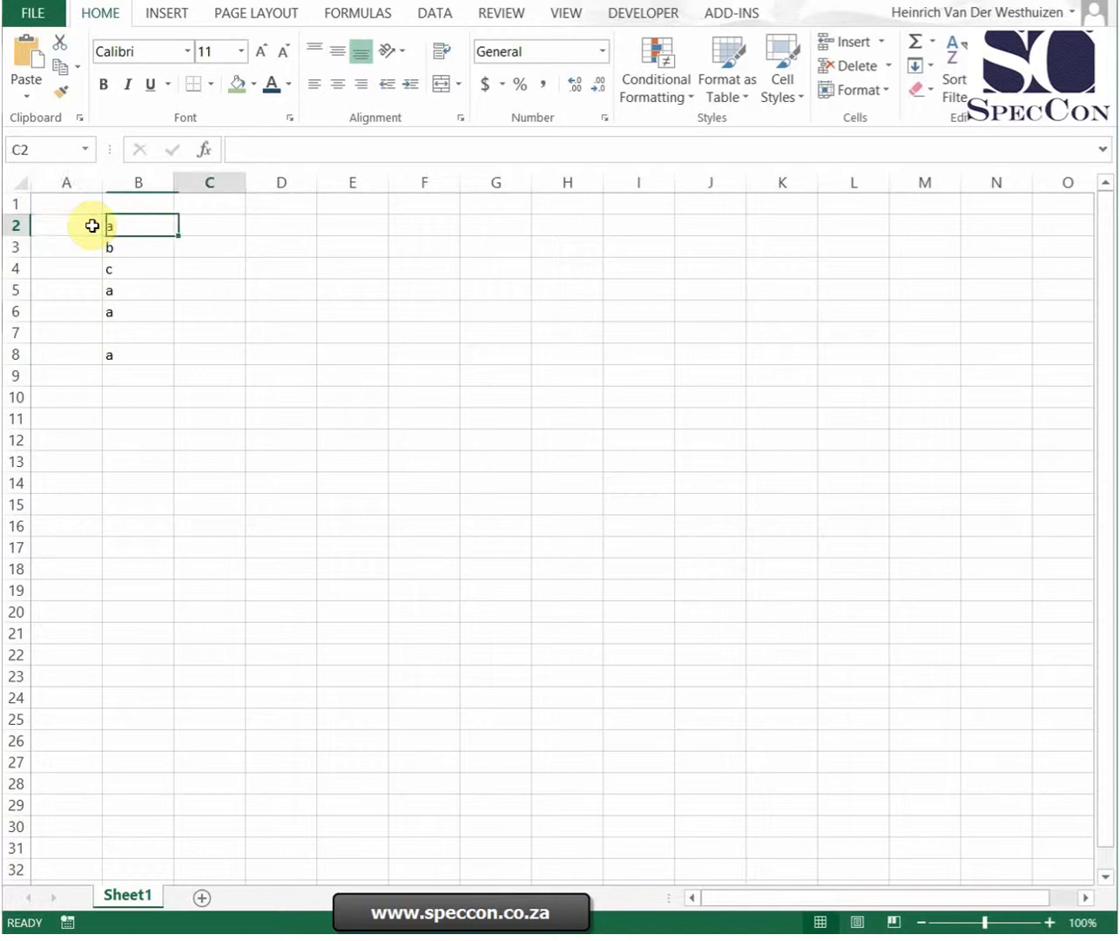
Enter =COUNTA(B:B) in E1, returning 6, and move to A2 for a numbering formula.
text(=counta()
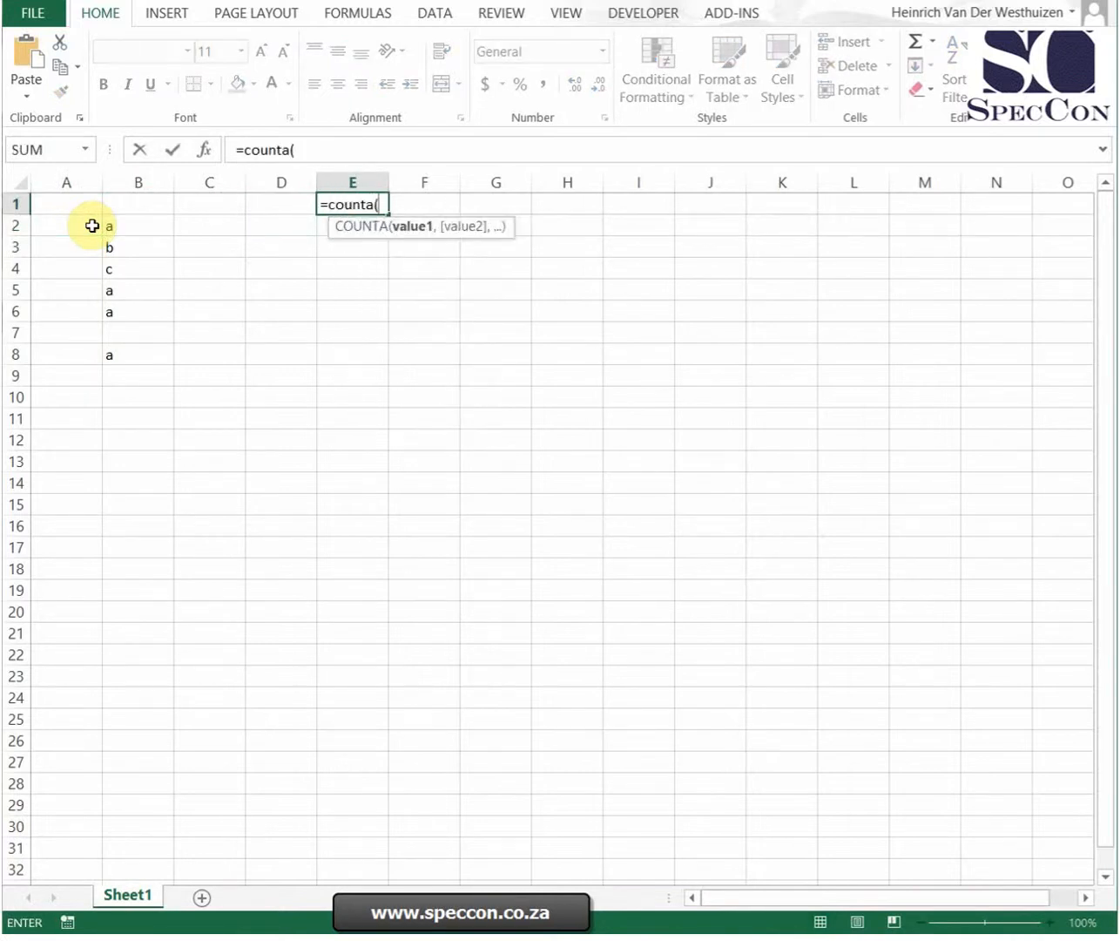
click(138, 181)
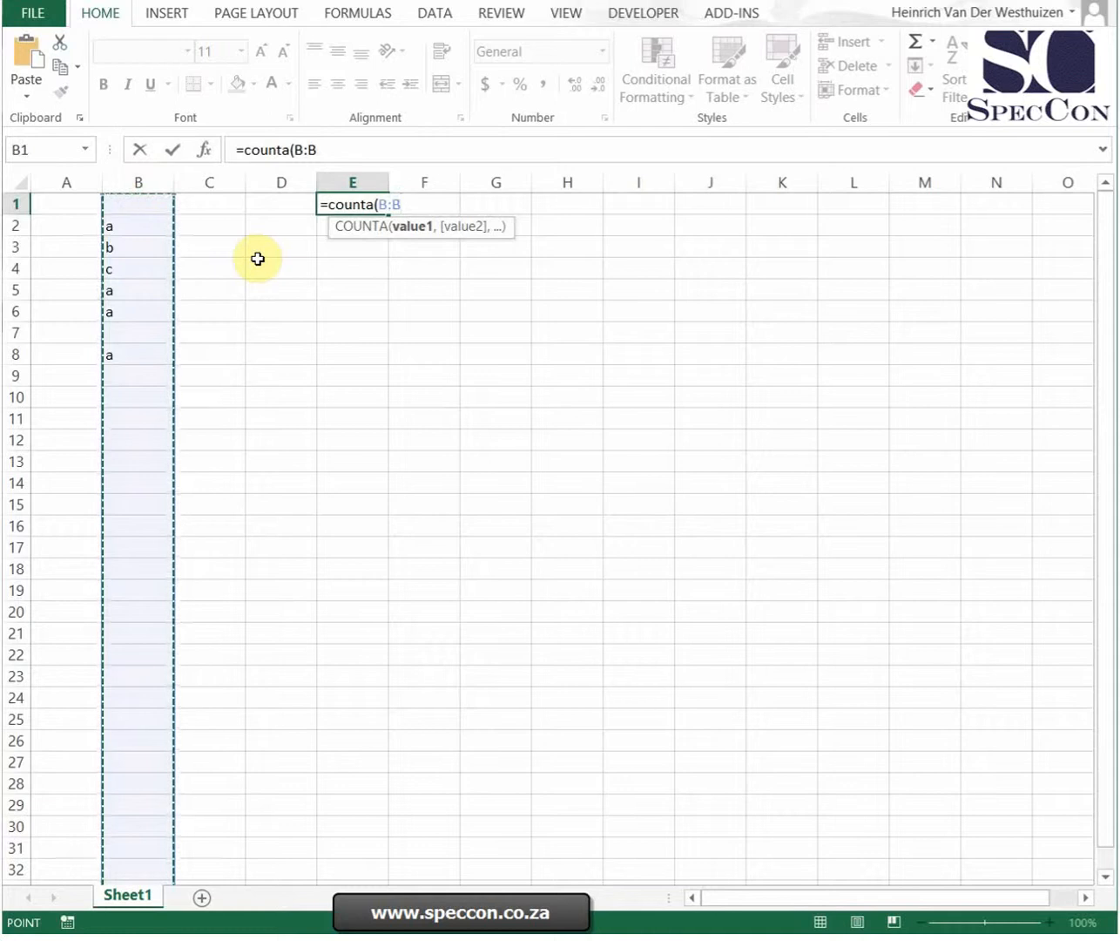
key(enter)
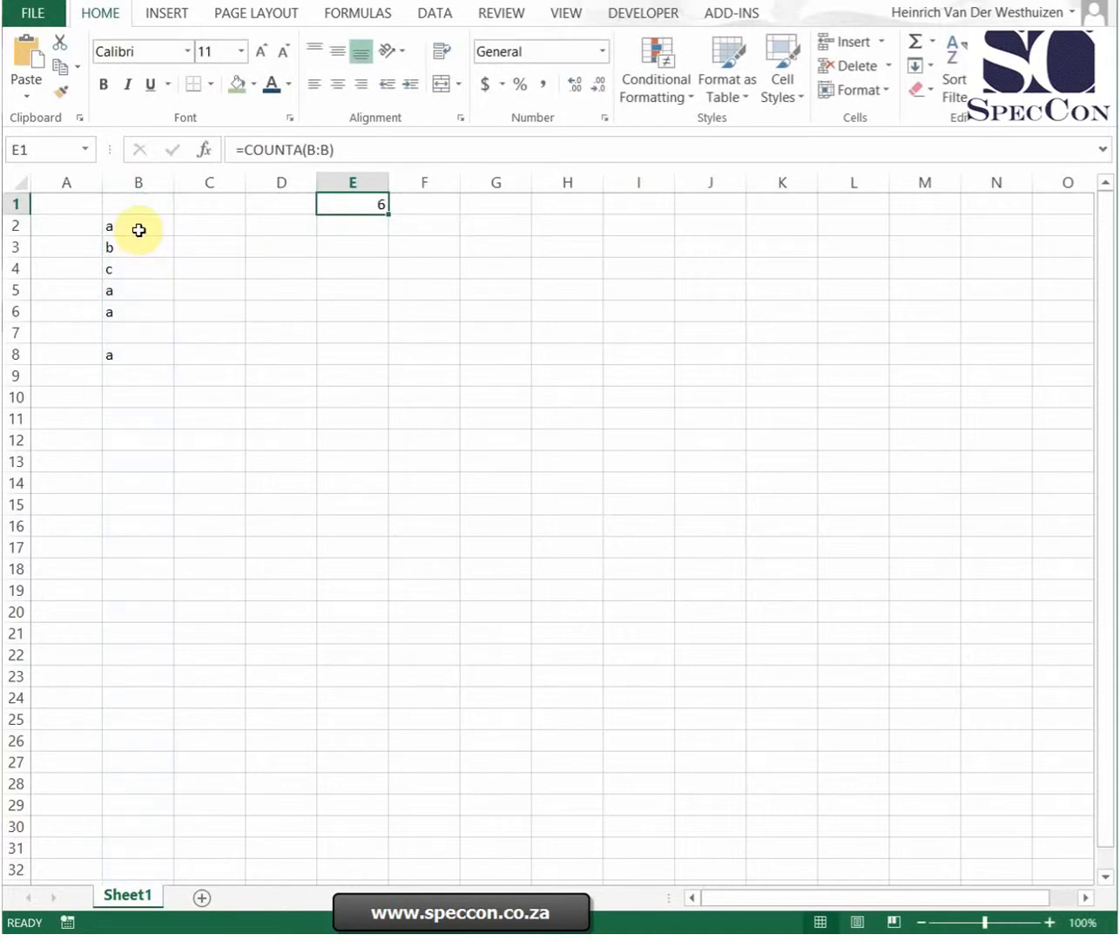
click(137, 310)
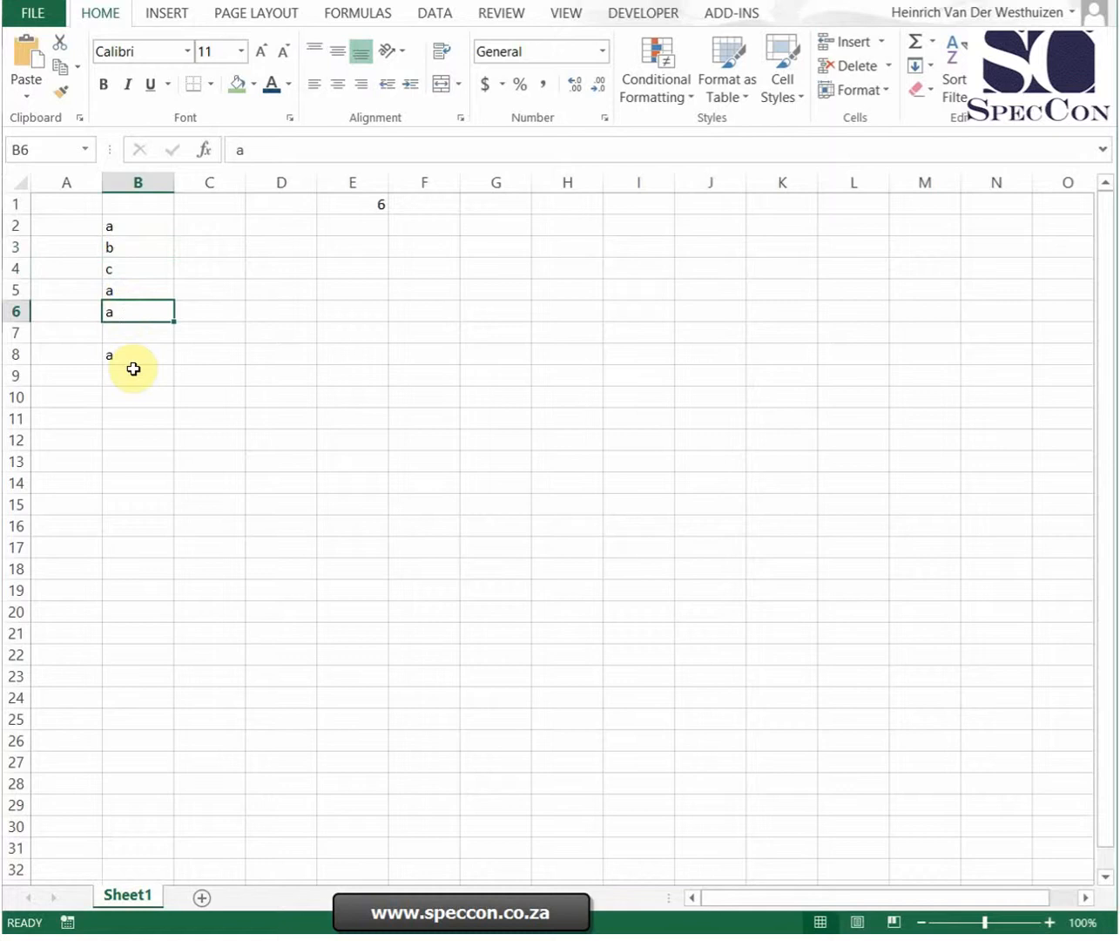
click(352, 204)
text(=)
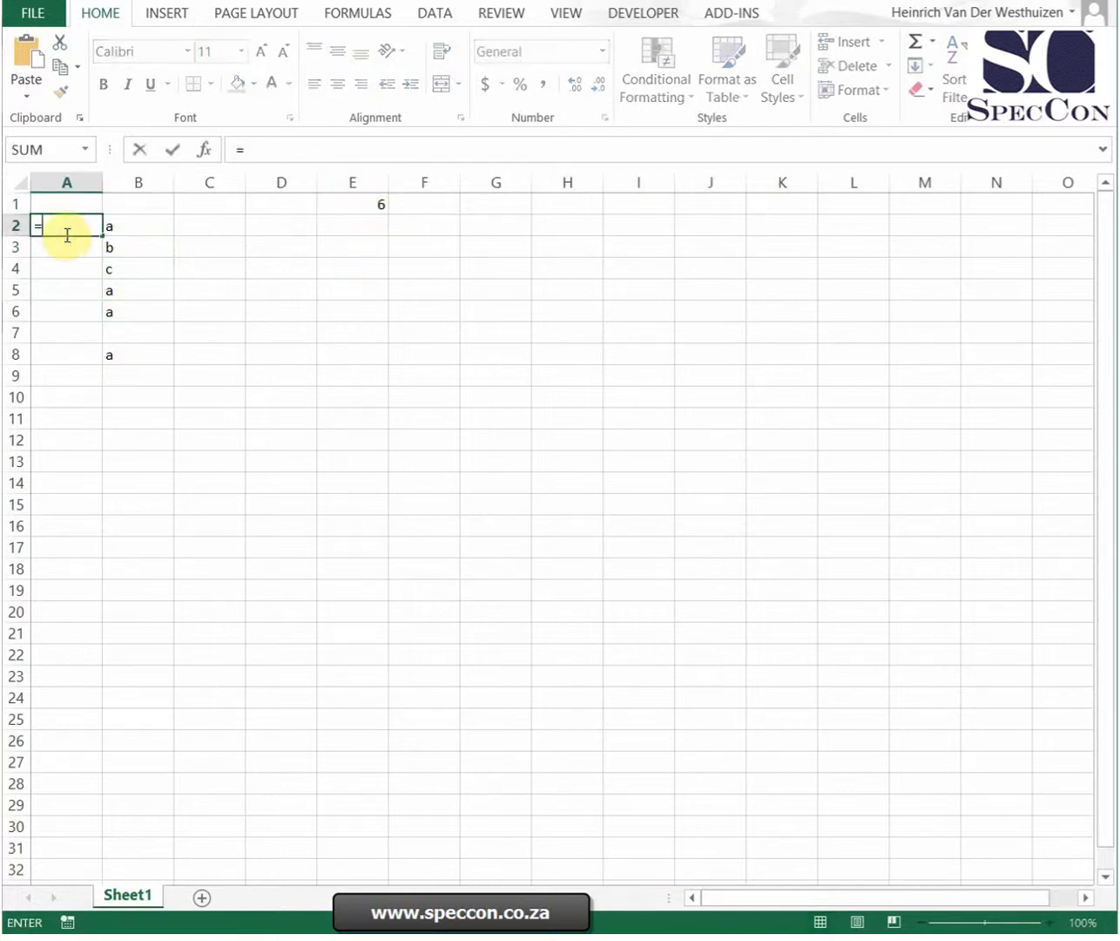
Enter =COUNTA(B1:B2), =COUNTA(B1:B3), =COUNTA(B1:B4) in A2:A4, giving 1, 2, 3.
text(counta(B1)
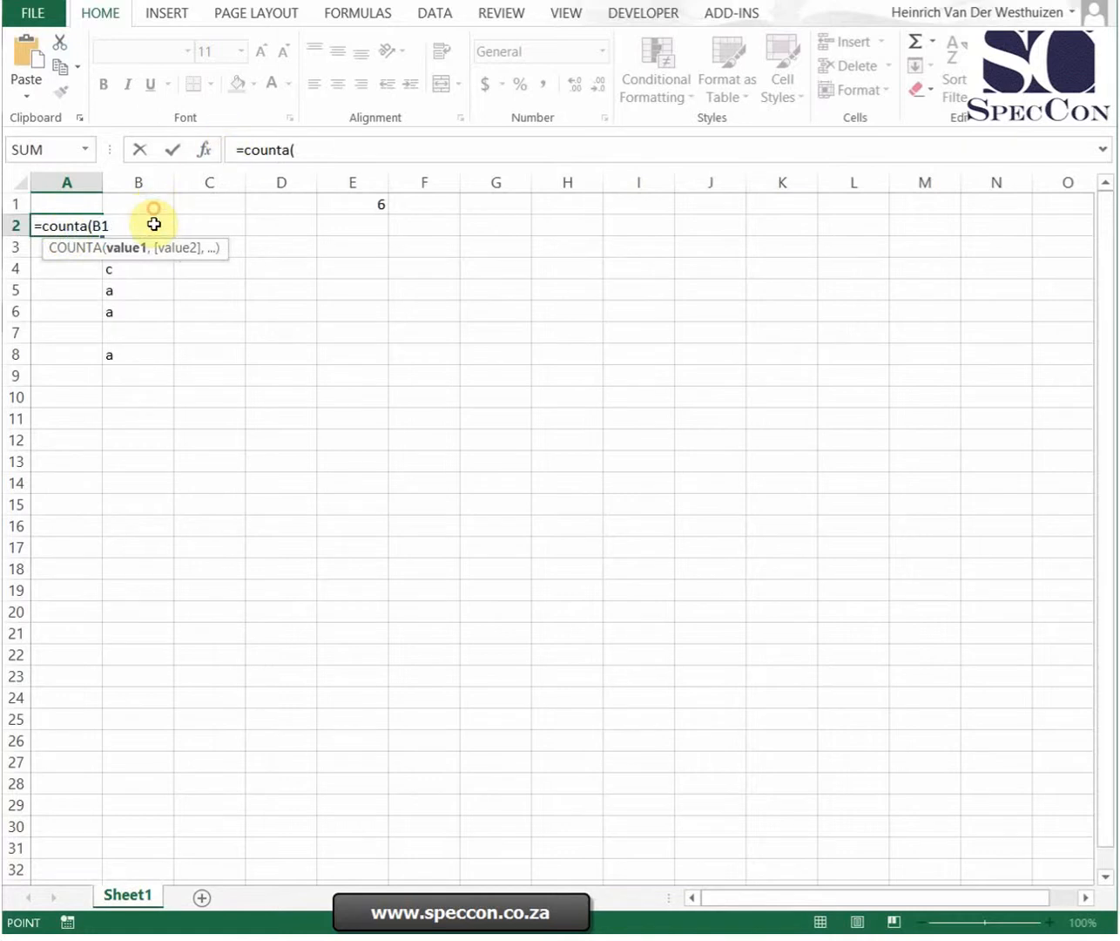
key(Enter)
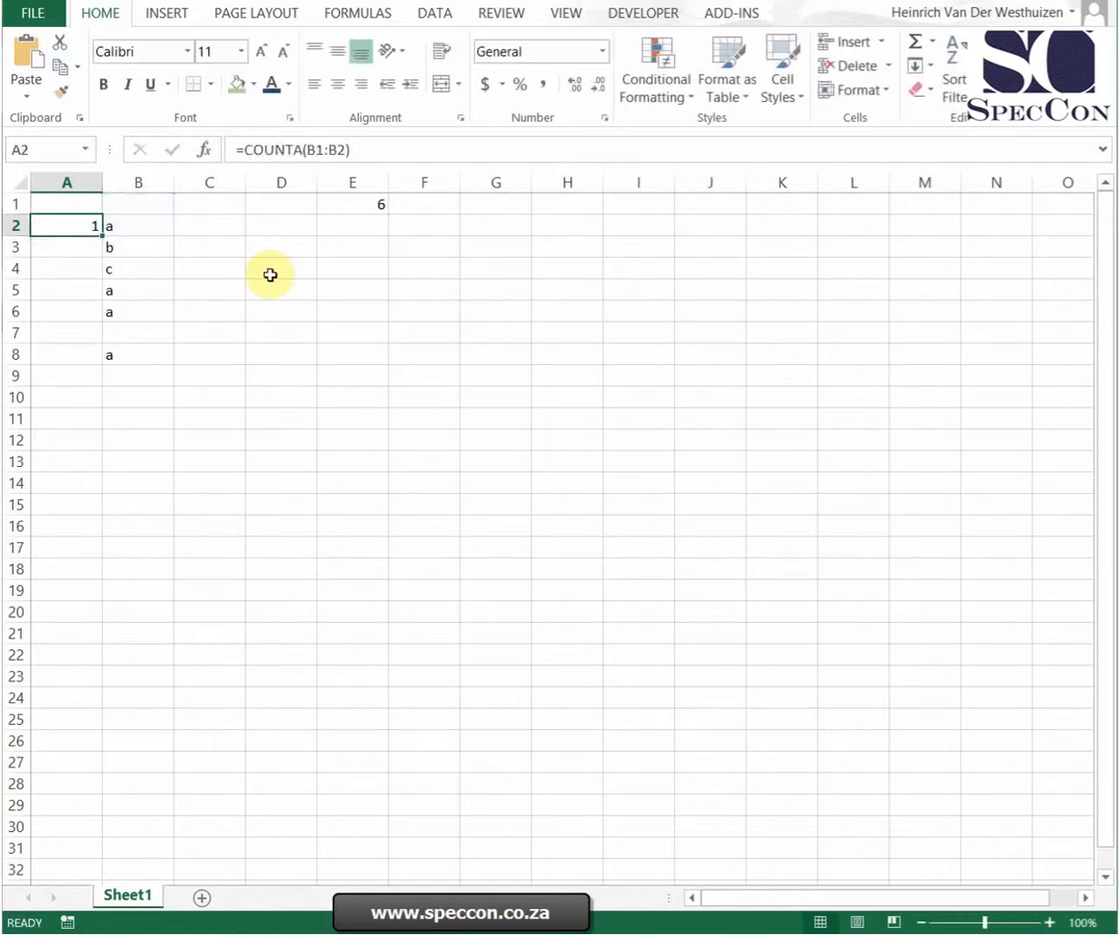
click(137, 225)
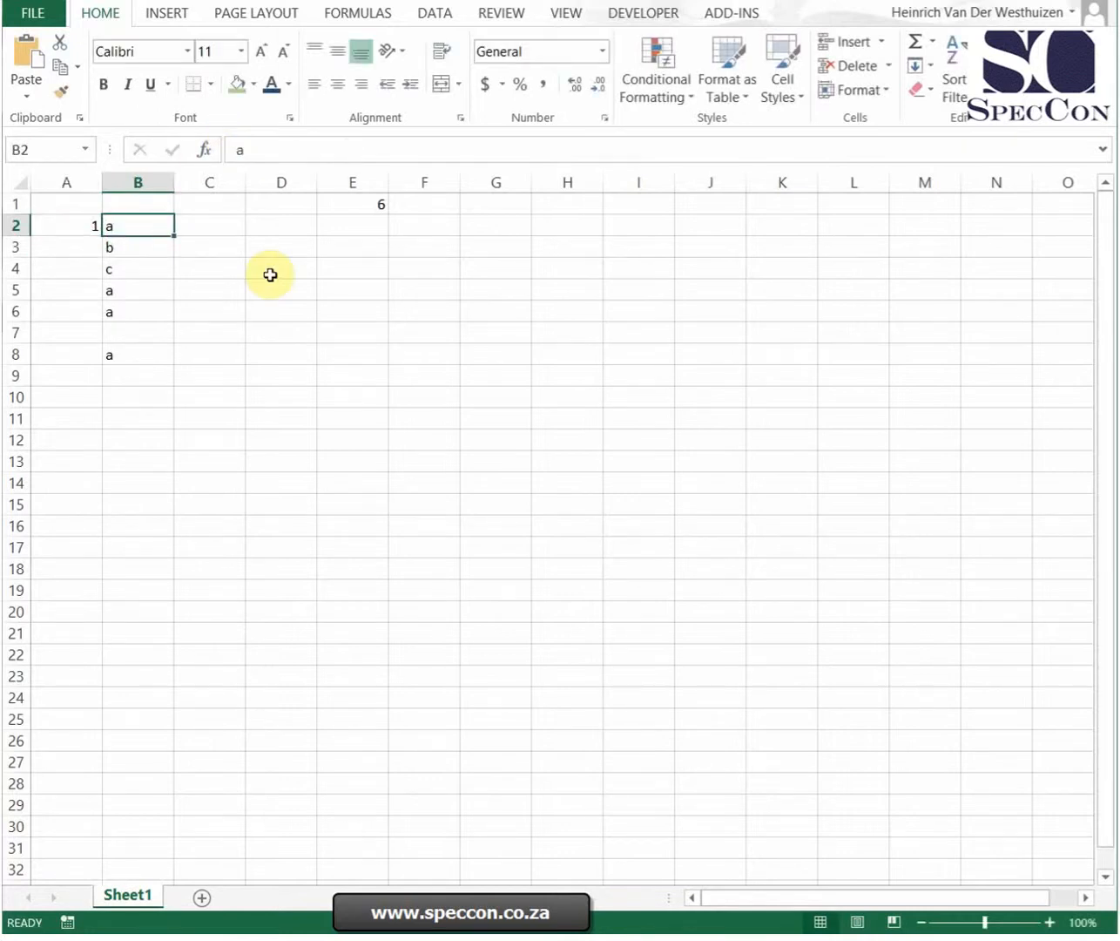
text(=counta()
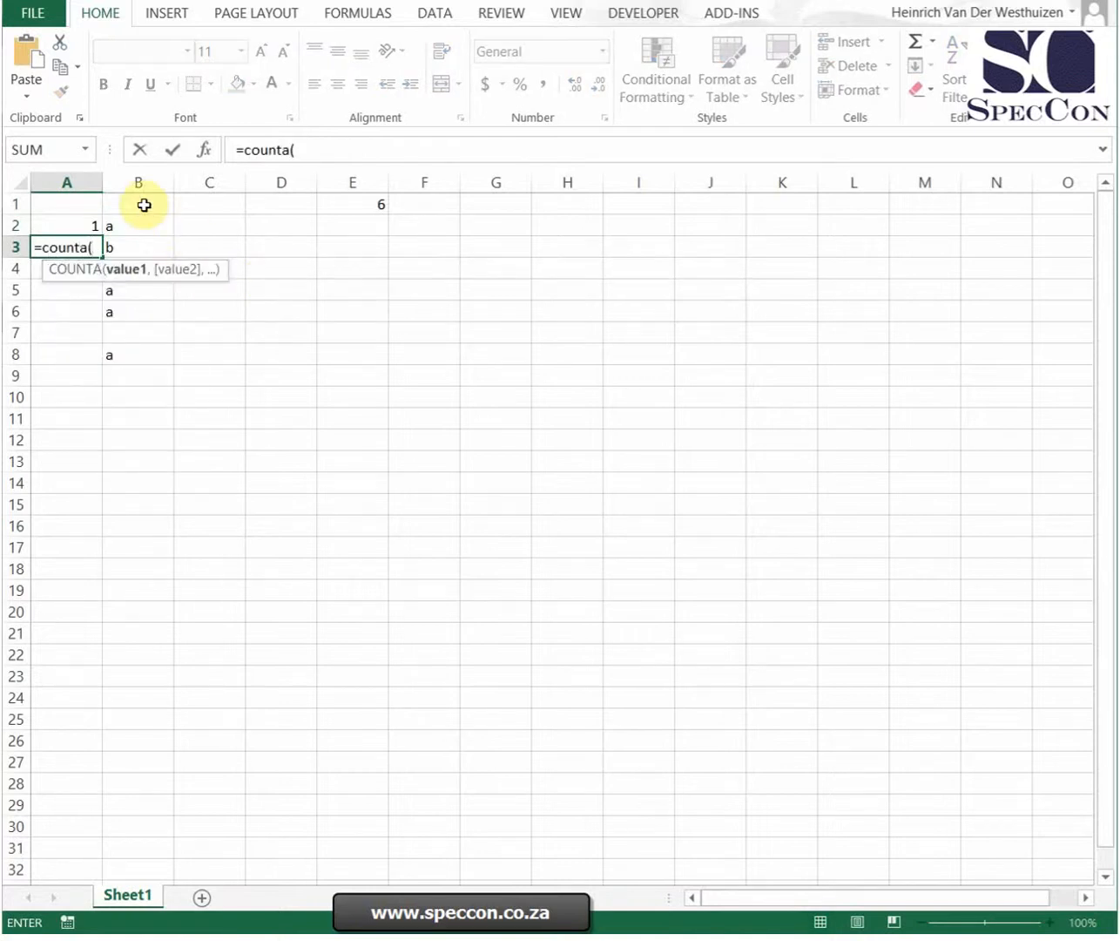
drag(138, 206, 137, 248)
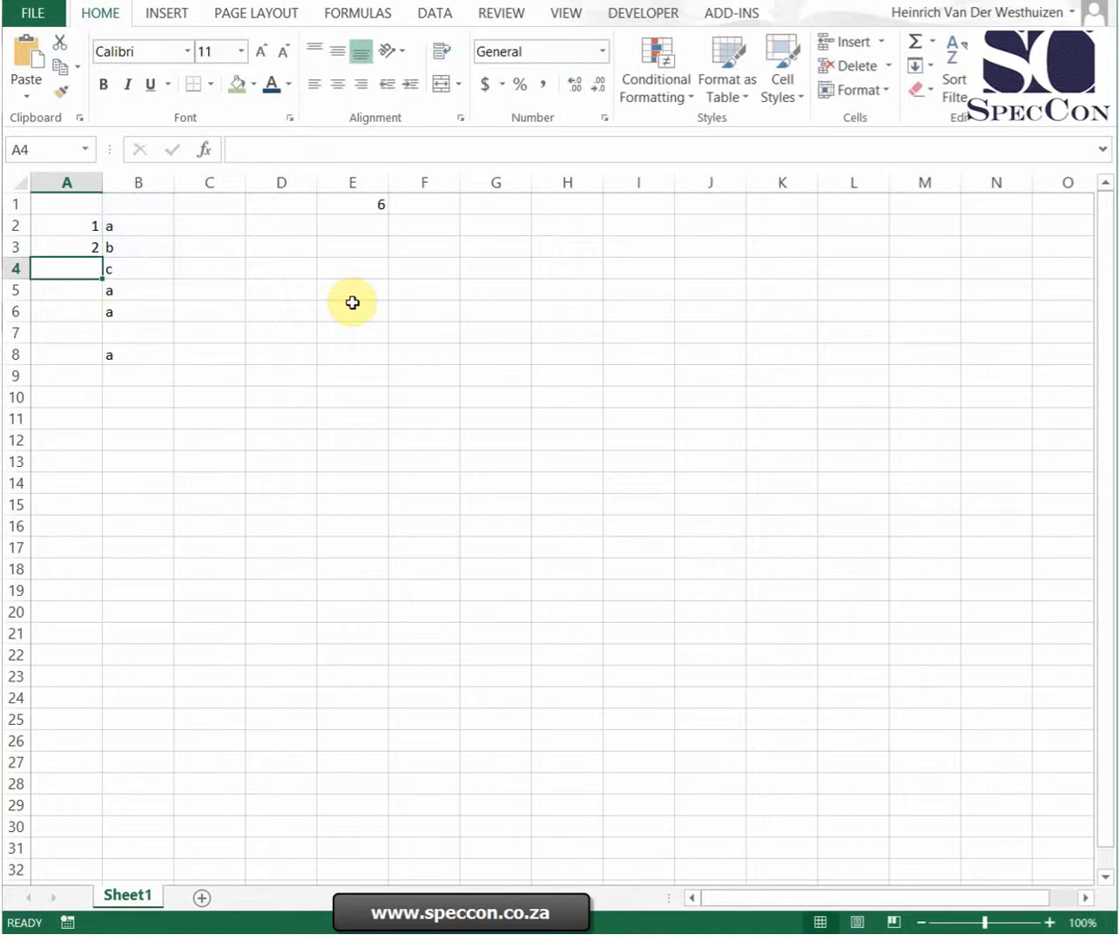
text(=count)
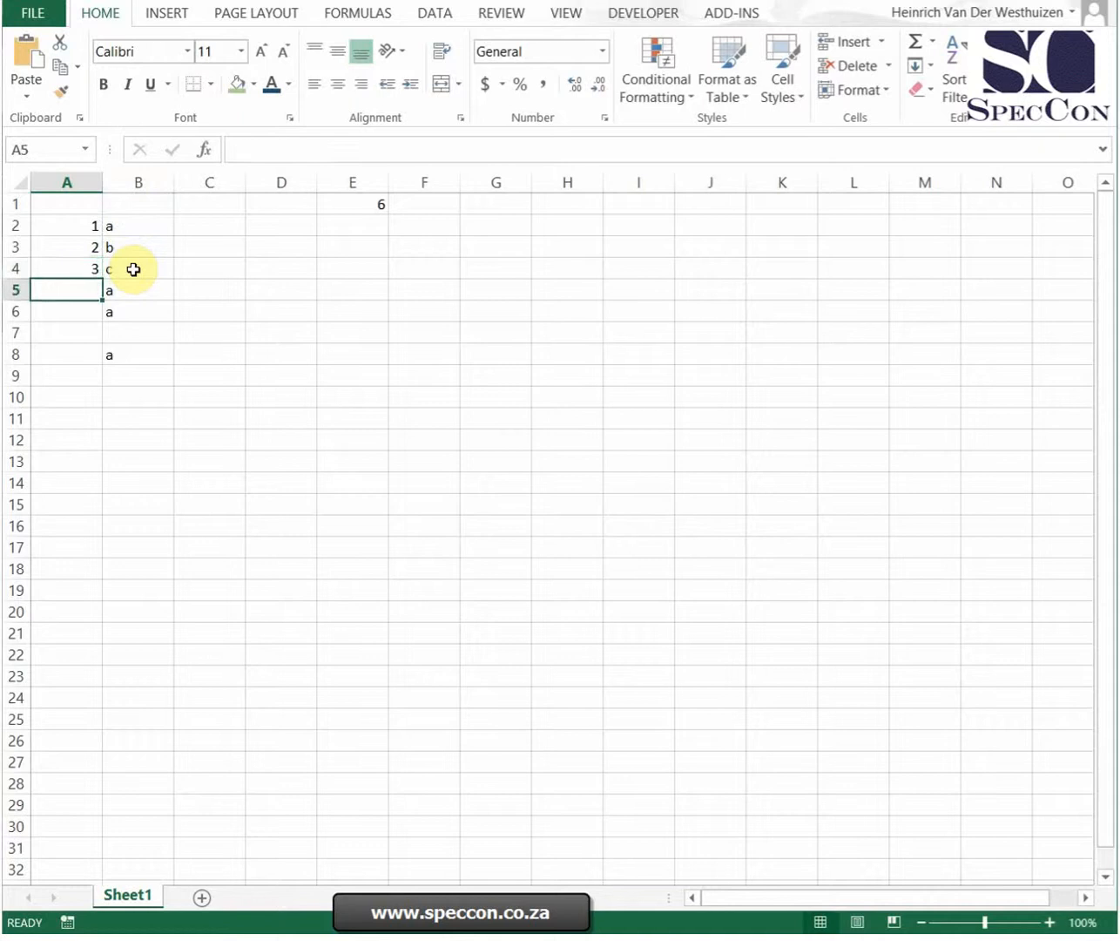
Review the three count formulas and edit A2 to anchor the range start as $B$1.
click(66, 225)
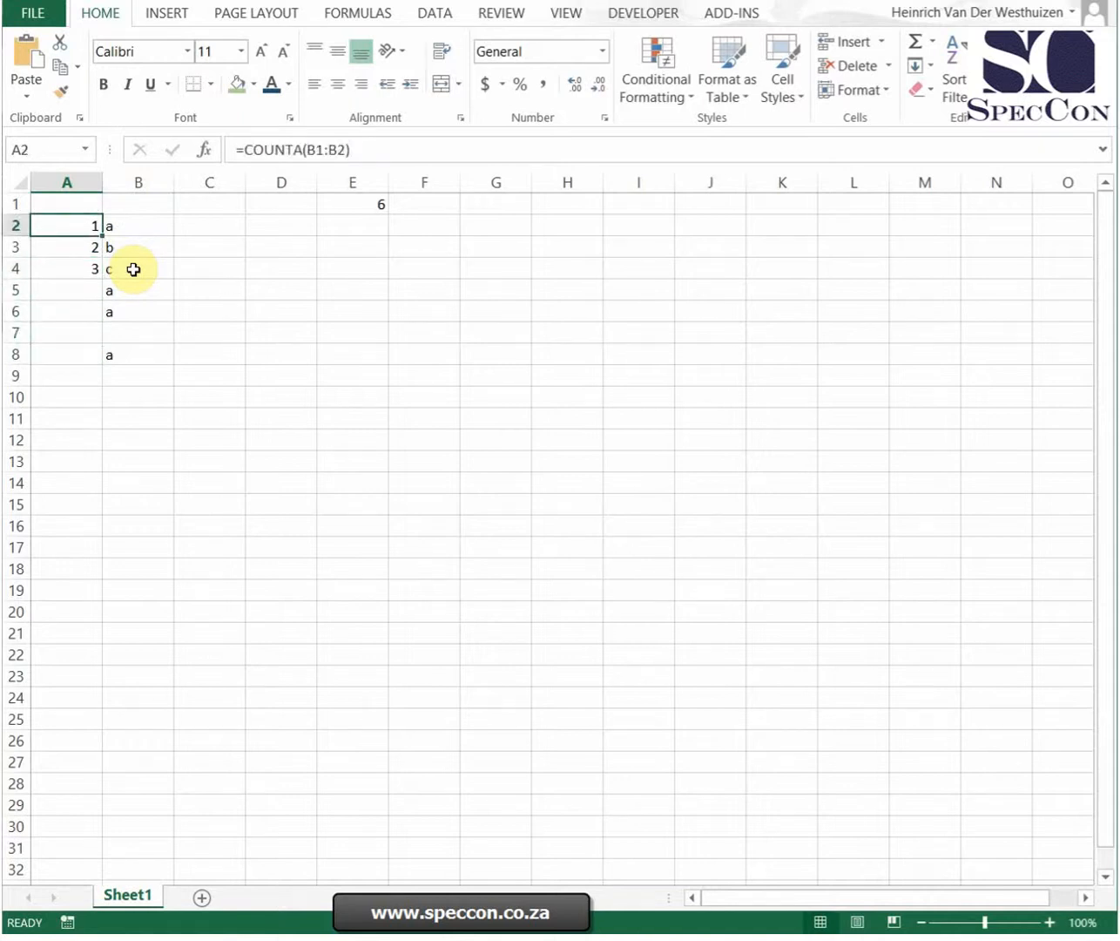
double_click(66, 225)
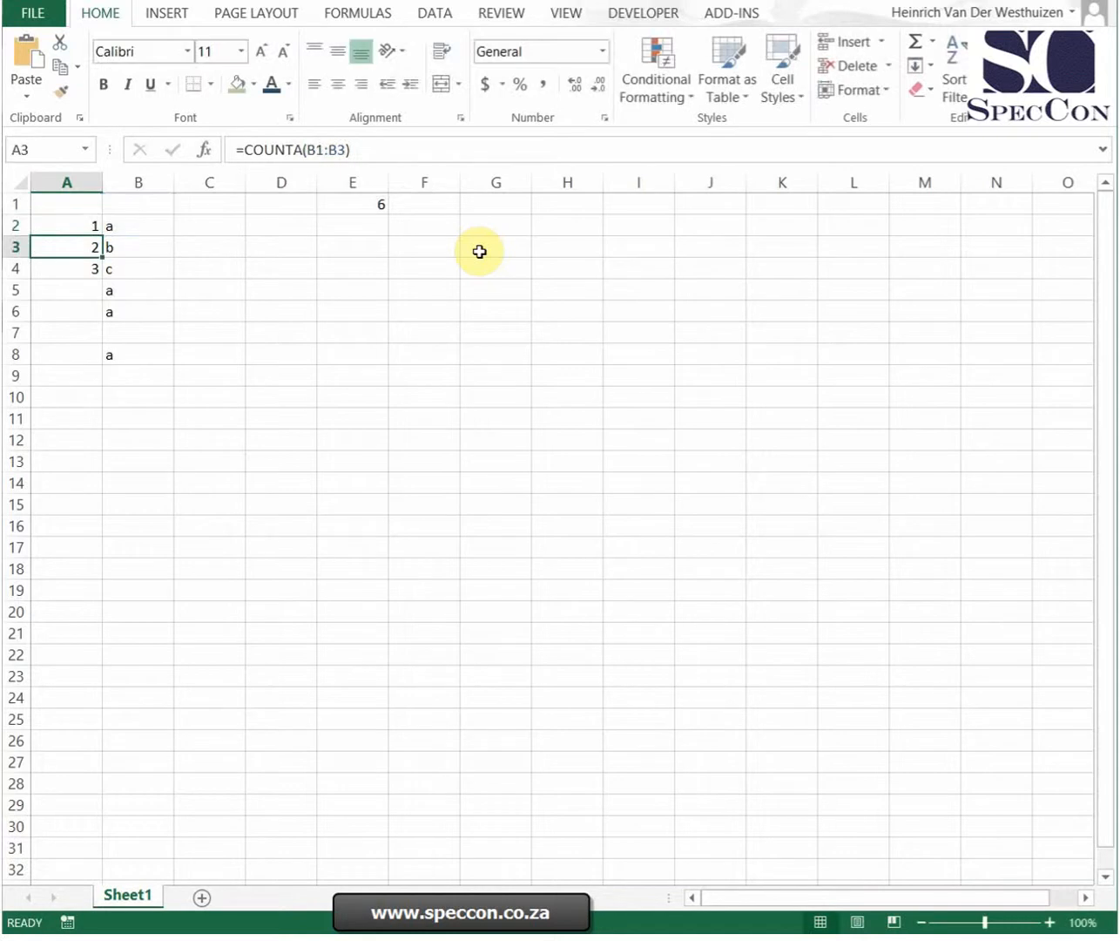
click(66, 268)
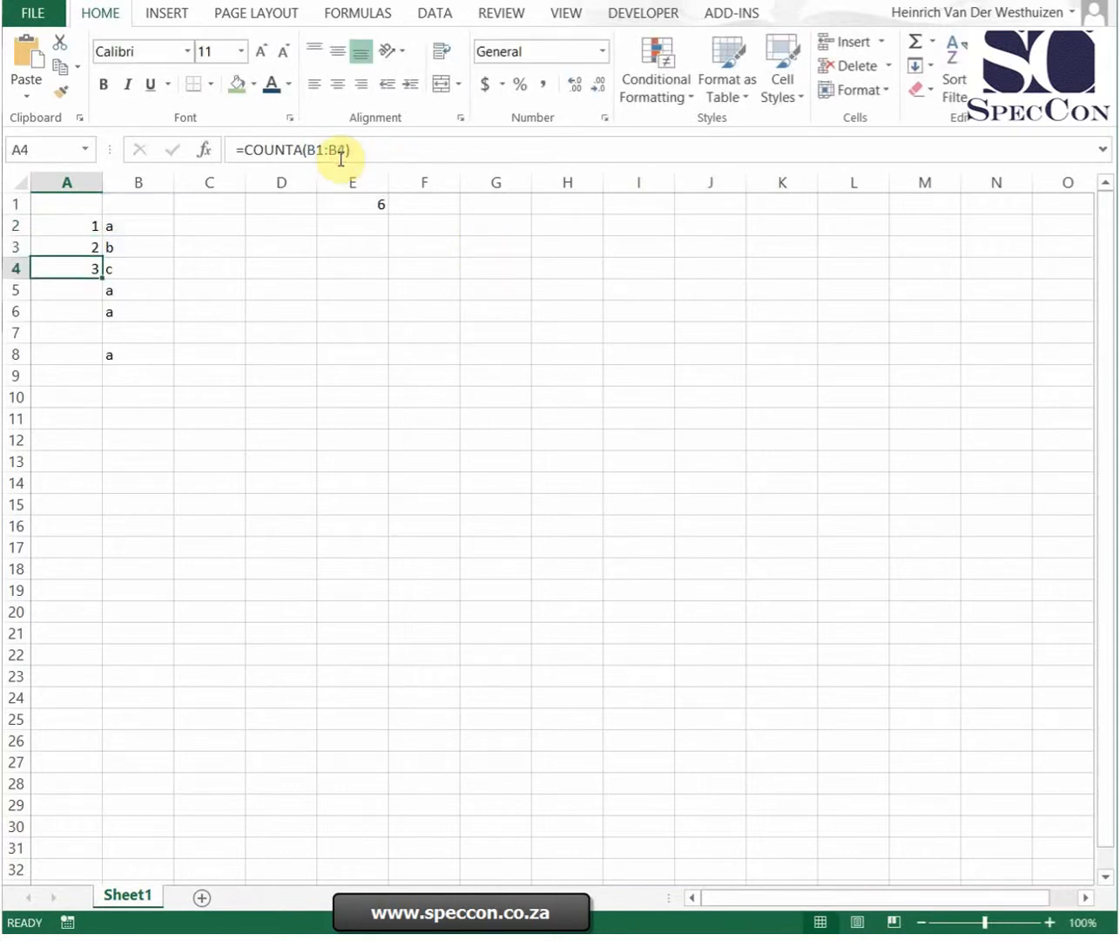
click(66, 247)
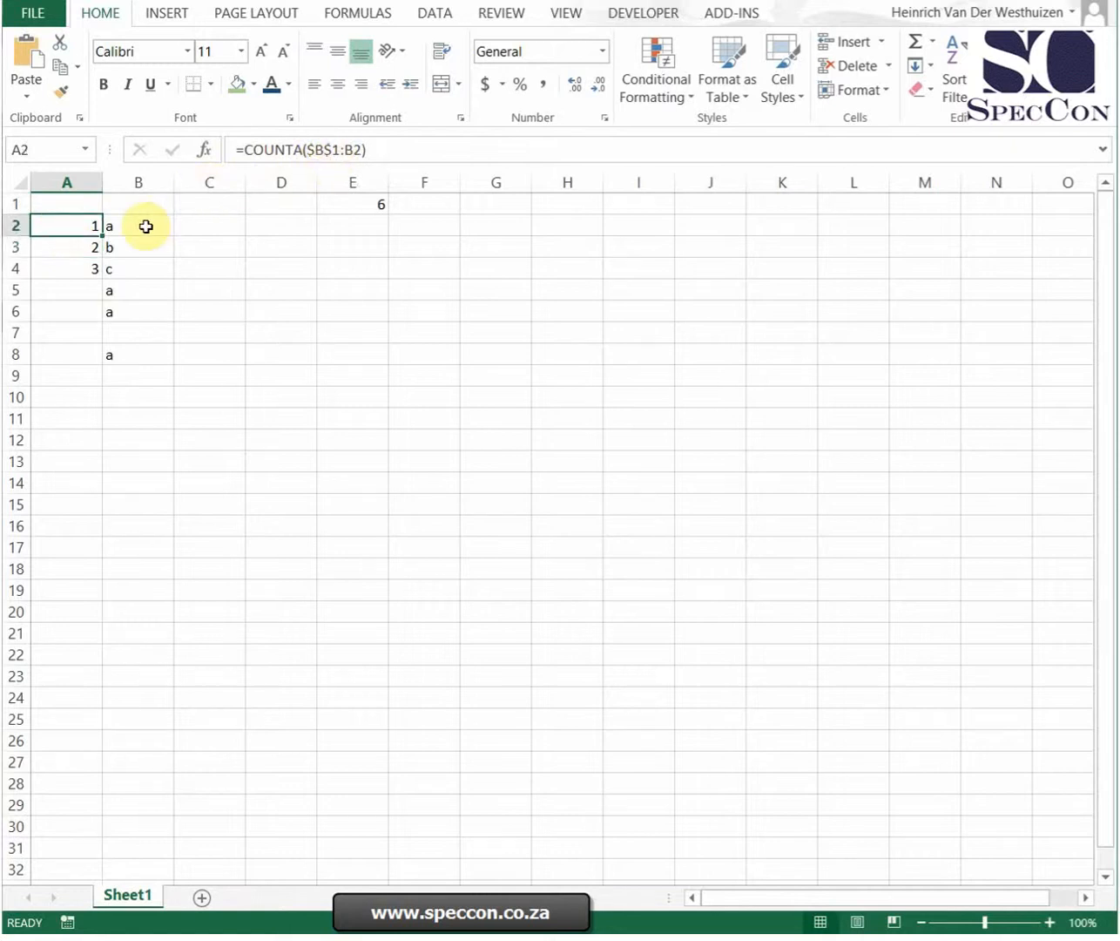
Fill the anchored =COUNTA($B$1:B2) formula down column A through row 19.
drag(66, 227, 81, 356)
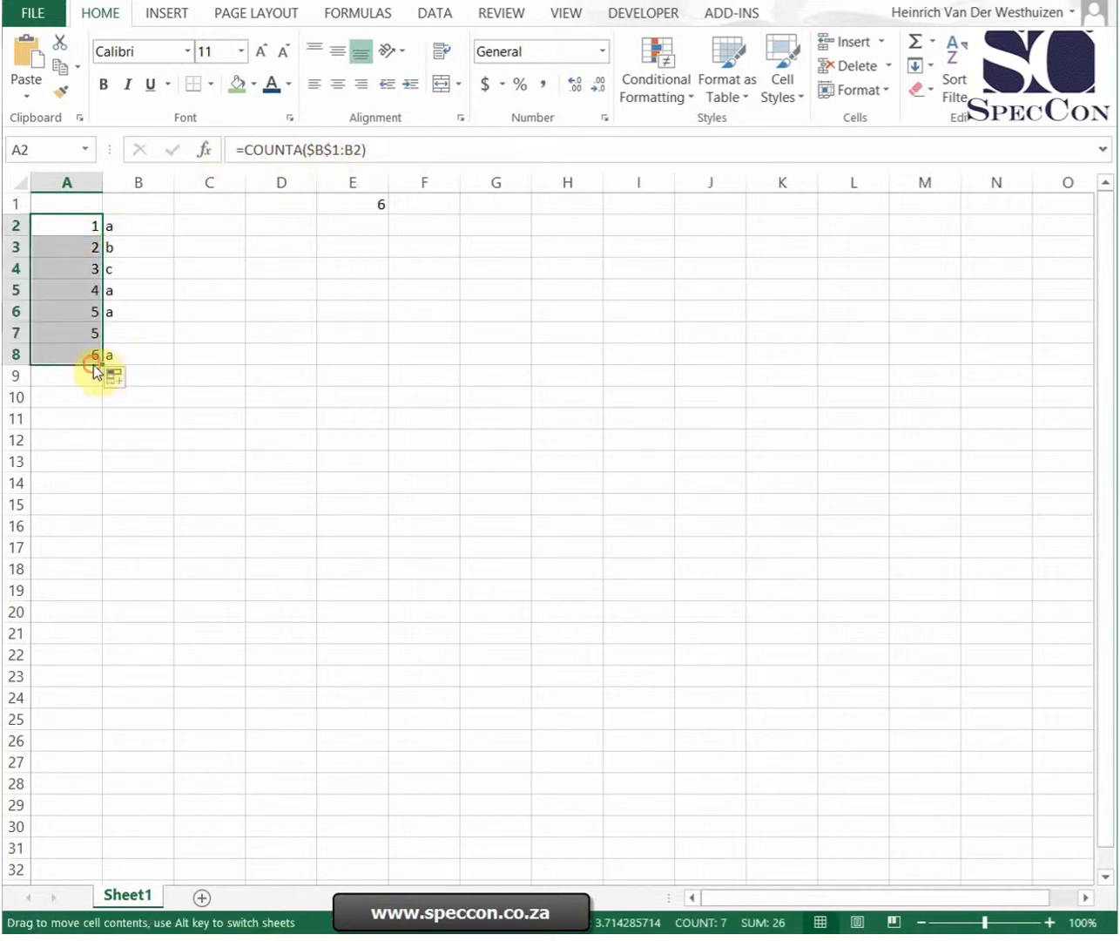
drag(94, 355, 94, 612)
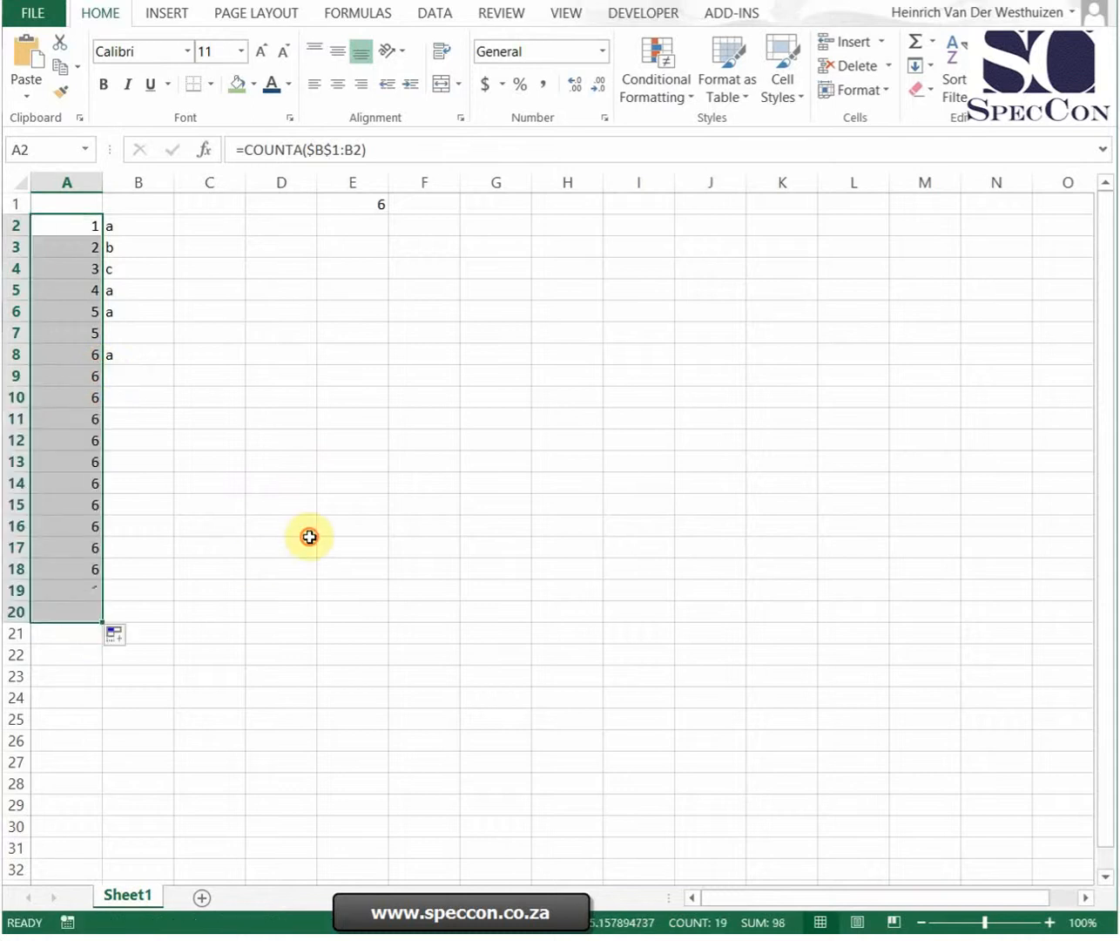
click(280, 547)
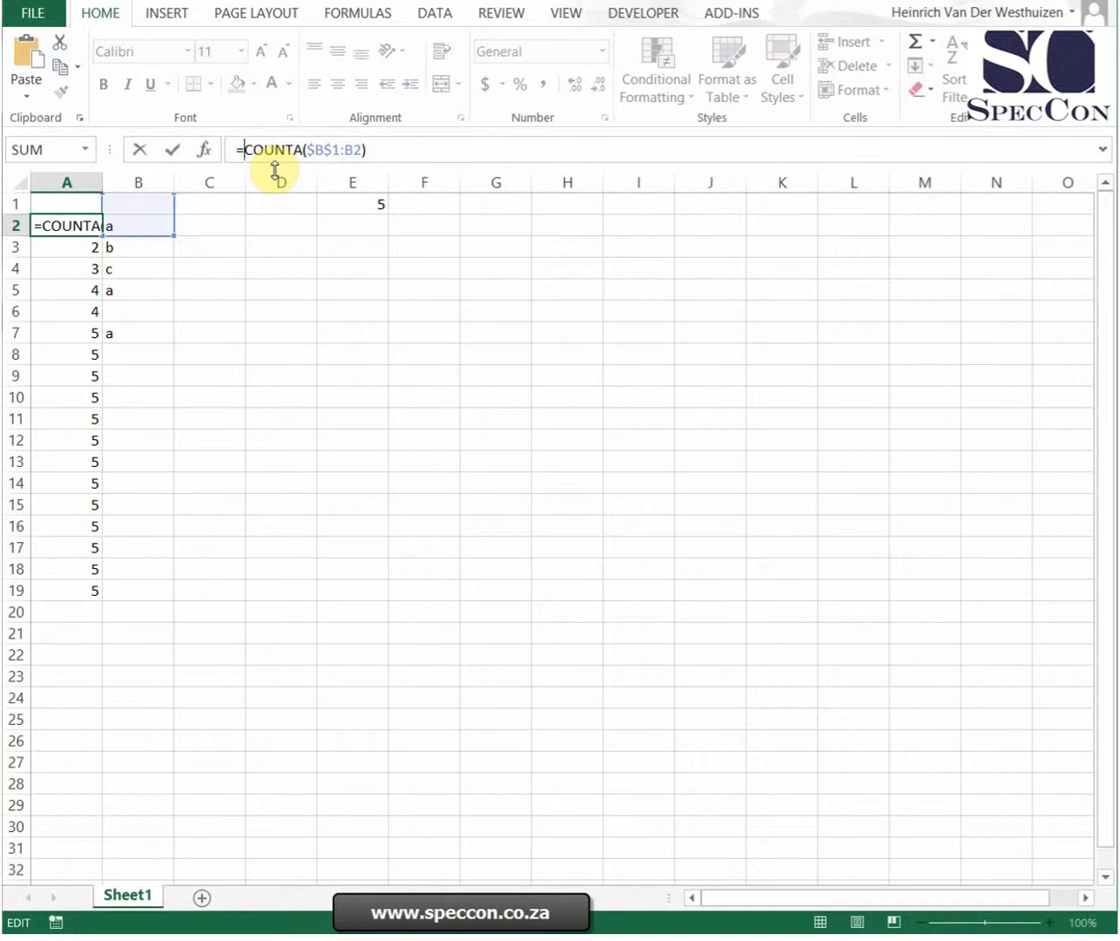
Change A2 to =IF(B2="","",COUNTA($B$1:B2)), fill to A19, and add a letter d to test blank-row skipping.
text(if()
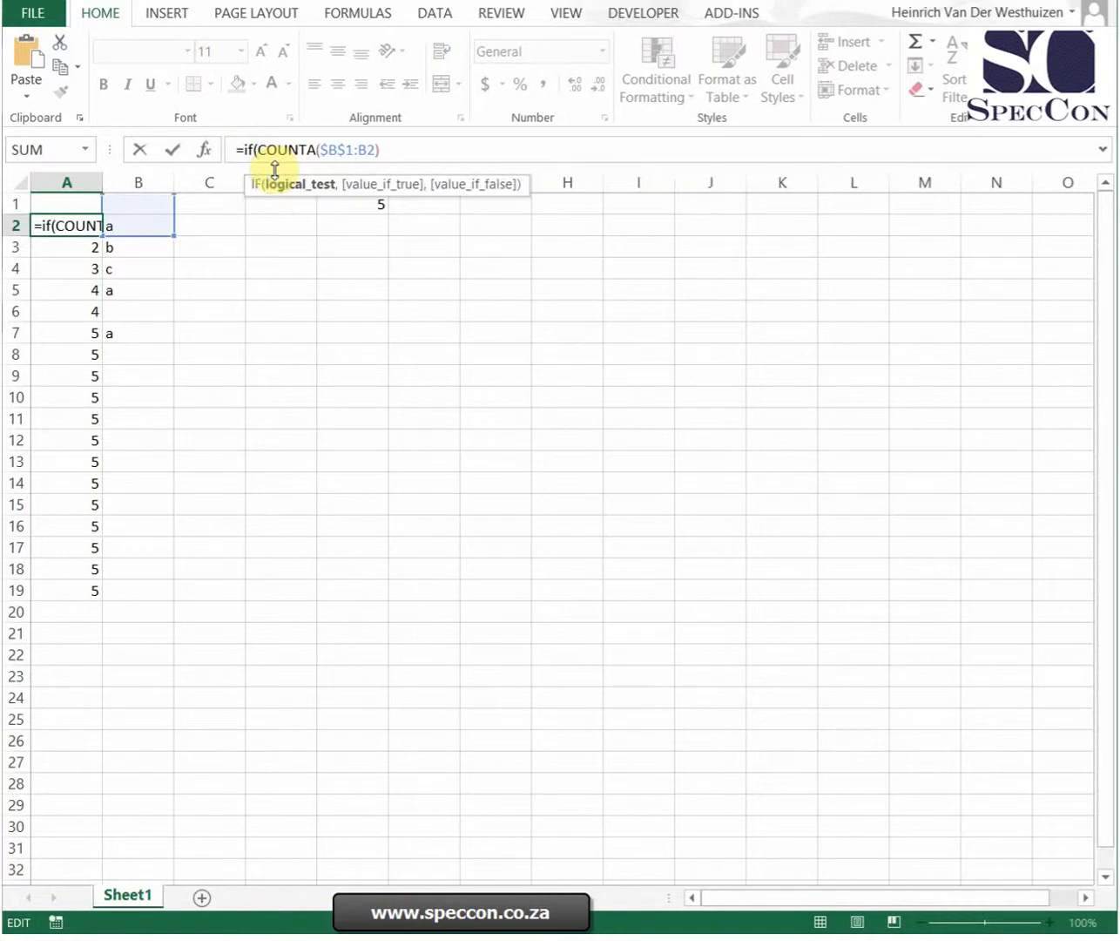
text(B2="","",)
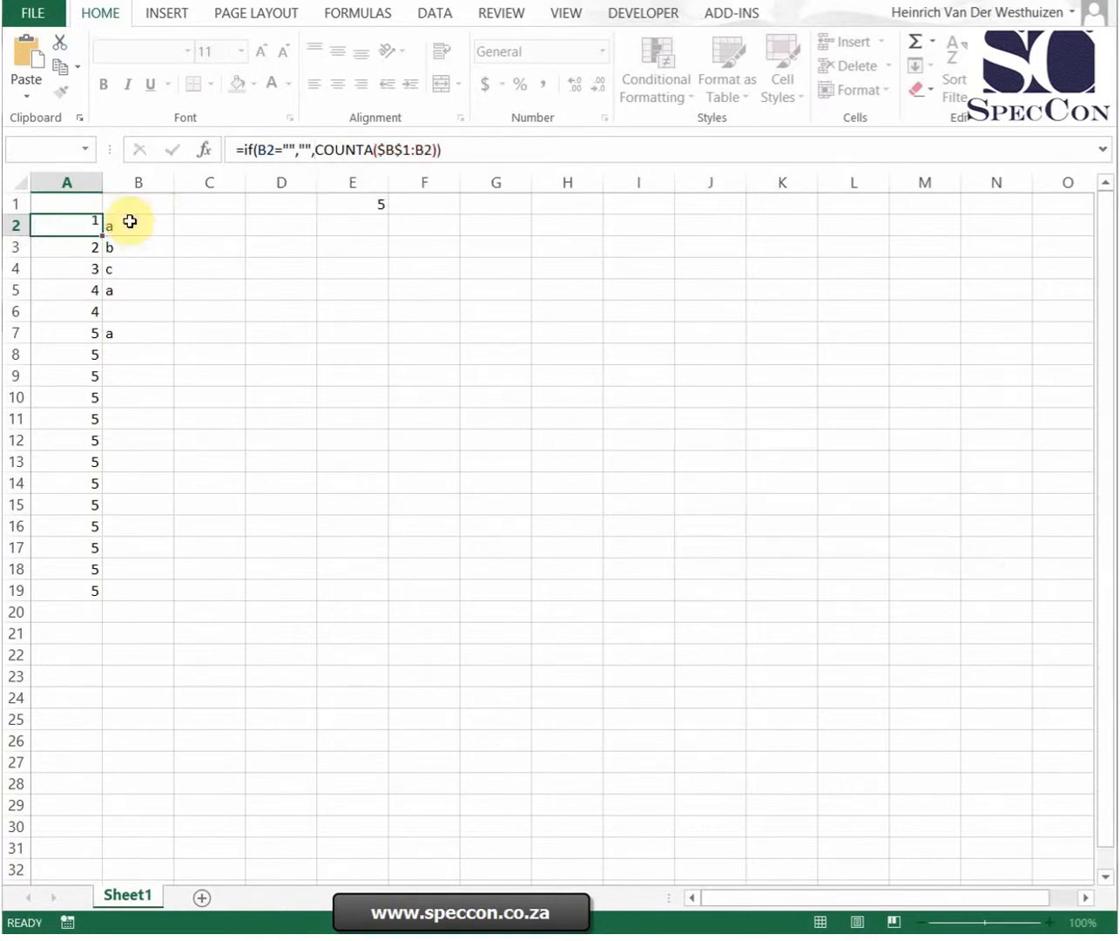
drag(66, 224, 66, 589)
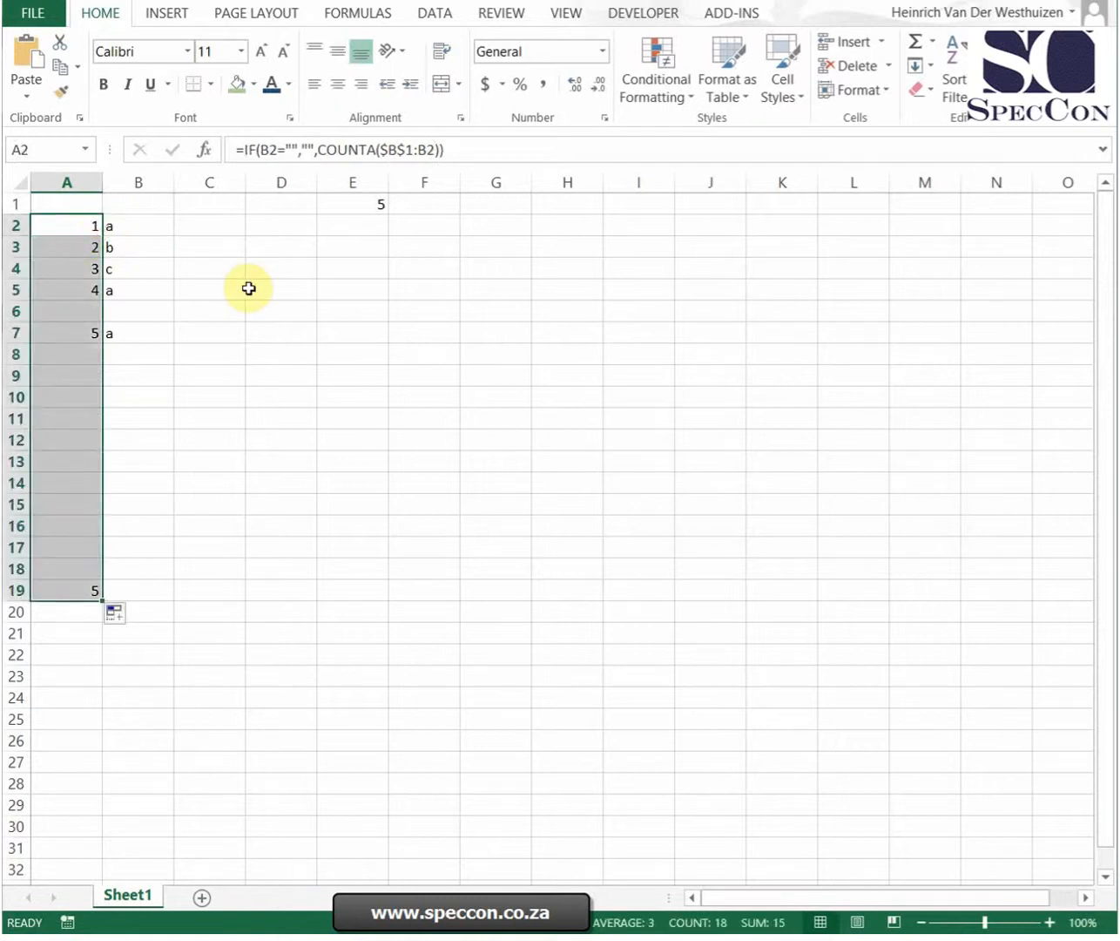
text(d)
click(138, 310)
text(a)
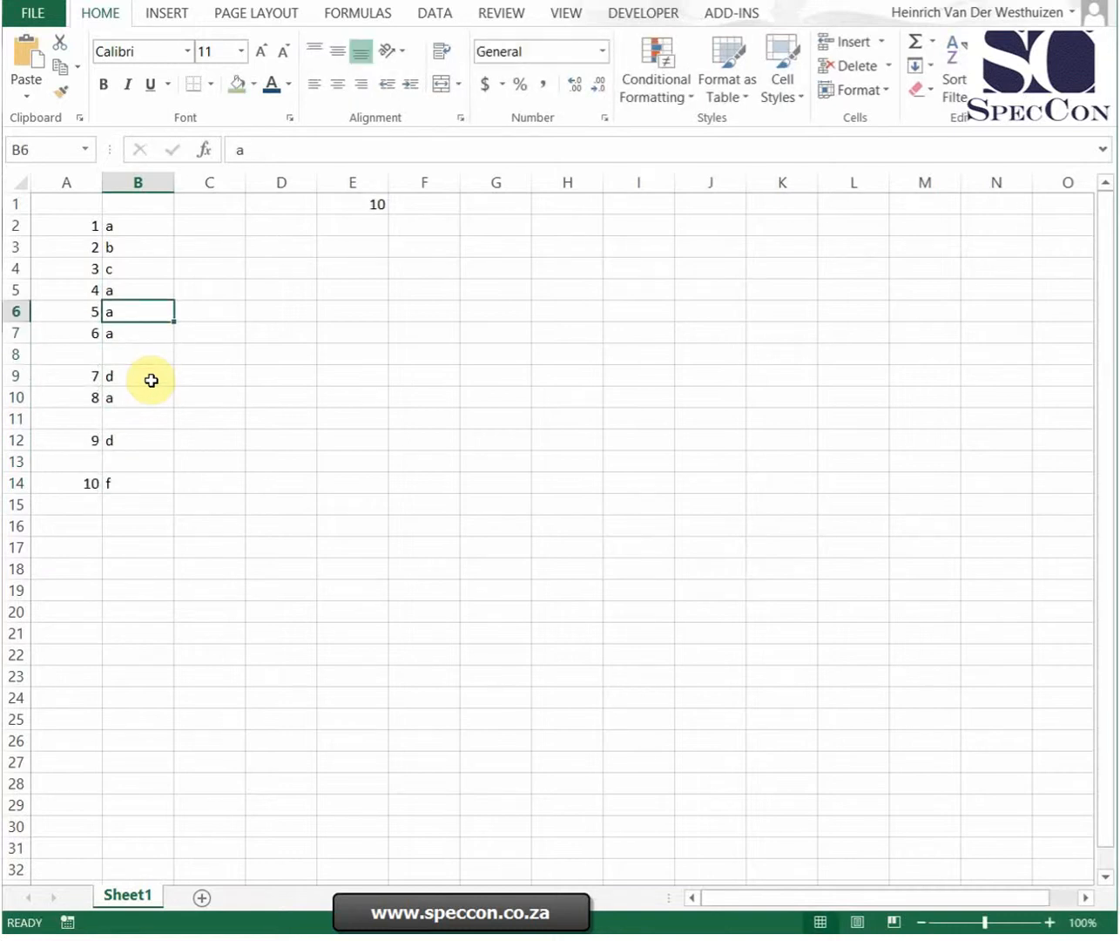
click(209, 225)
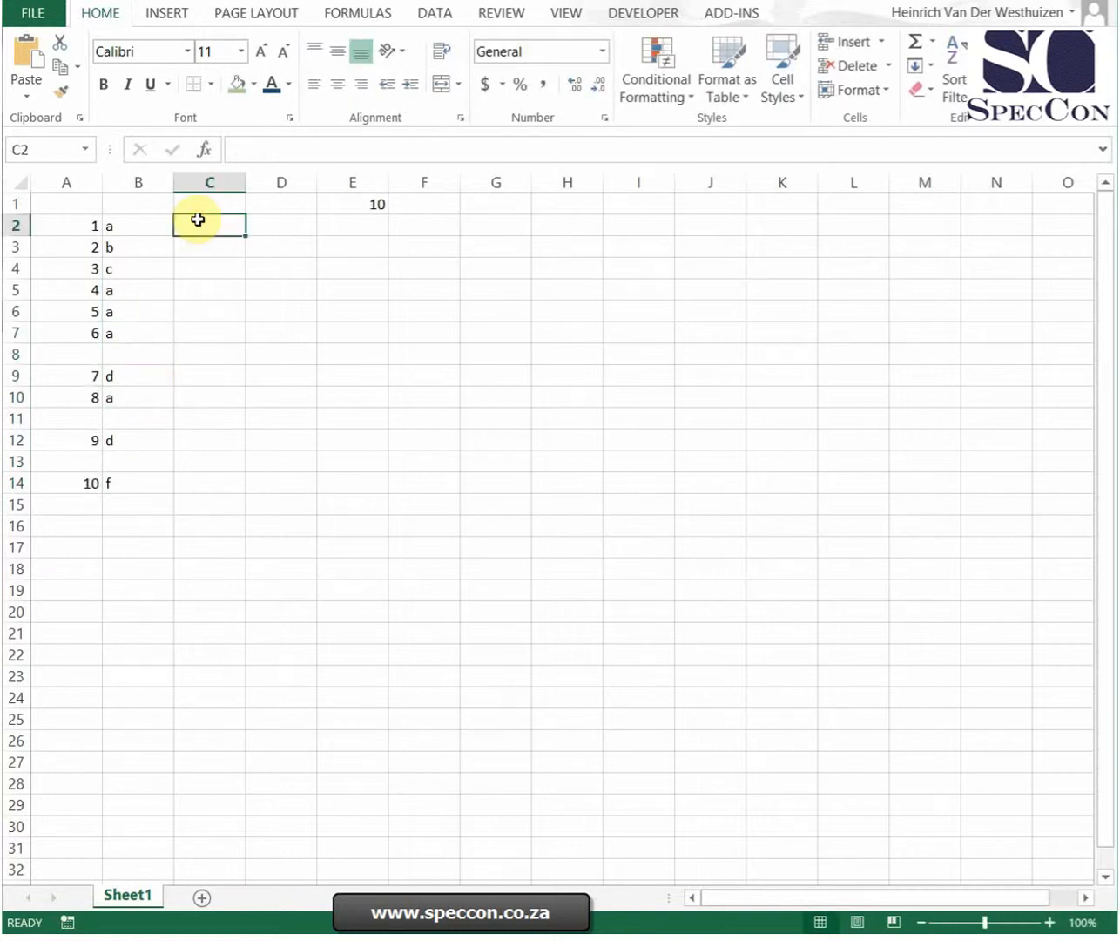
Retype B2:B14 as five a's, five b's and three a's, clearing the extras and the E1 count.
click(352, 203)
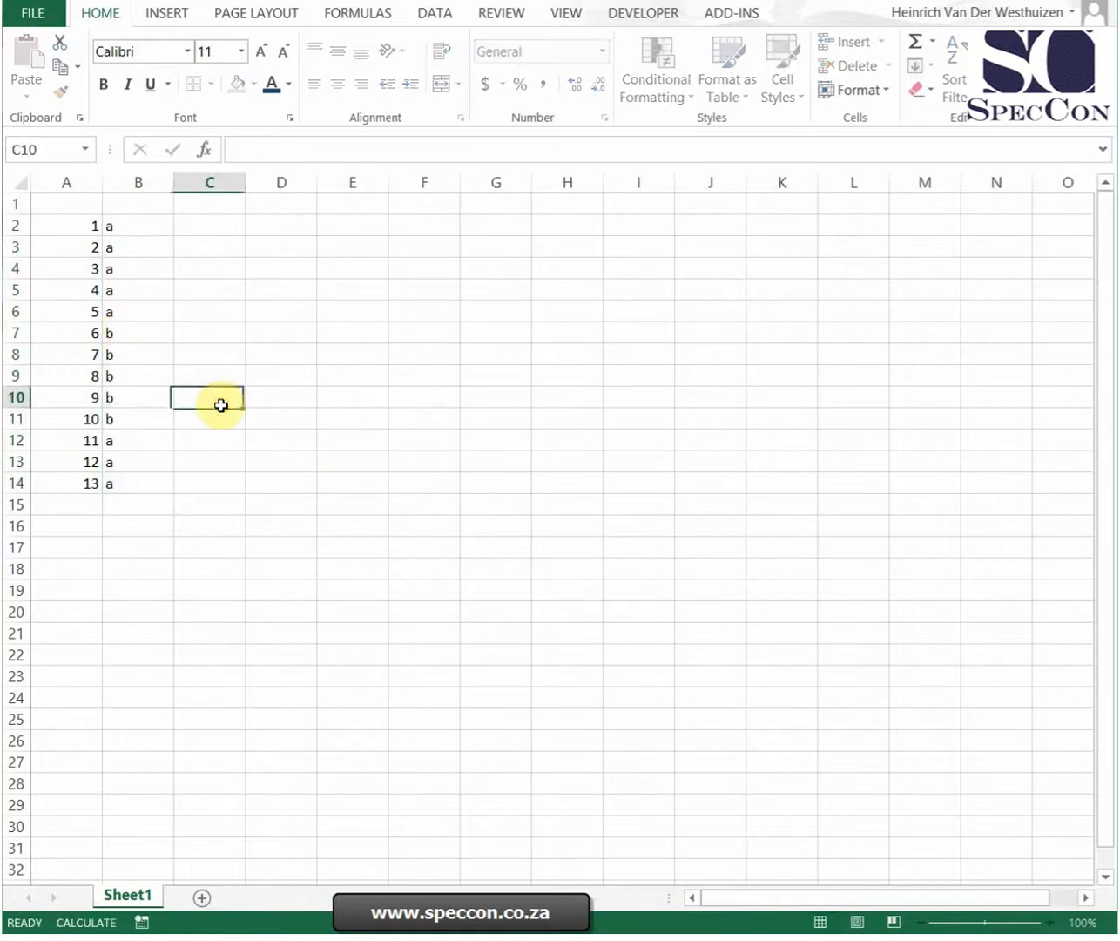
click(209, 331)
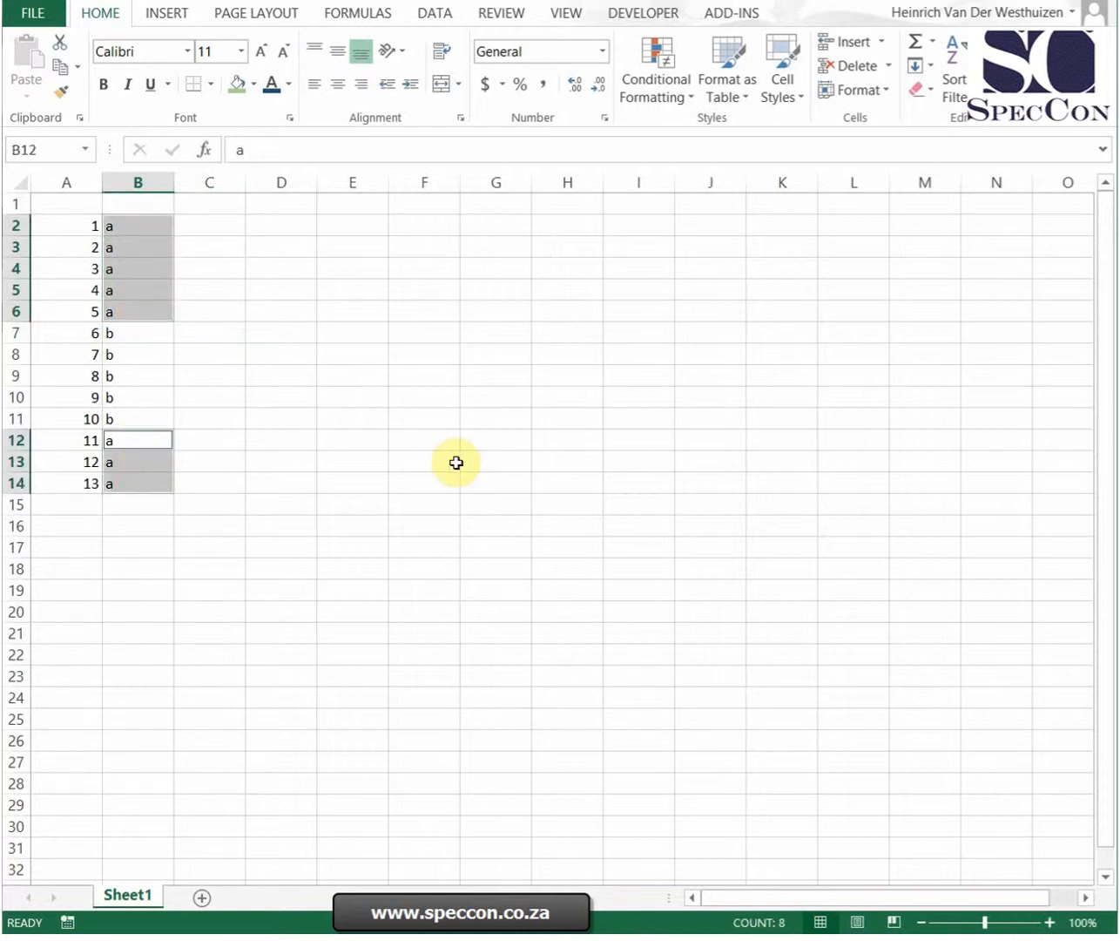
mouse_move(230, 249)
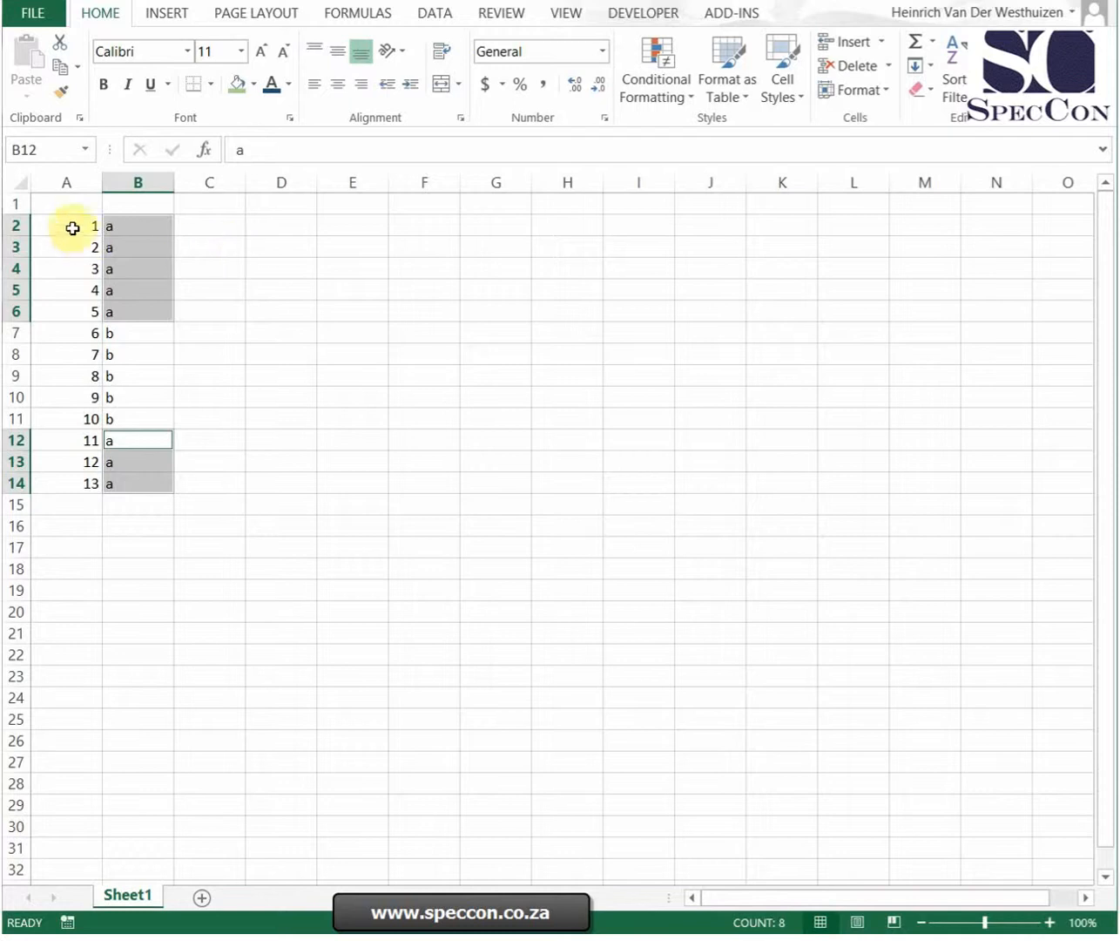
mouse_move(166, 467)
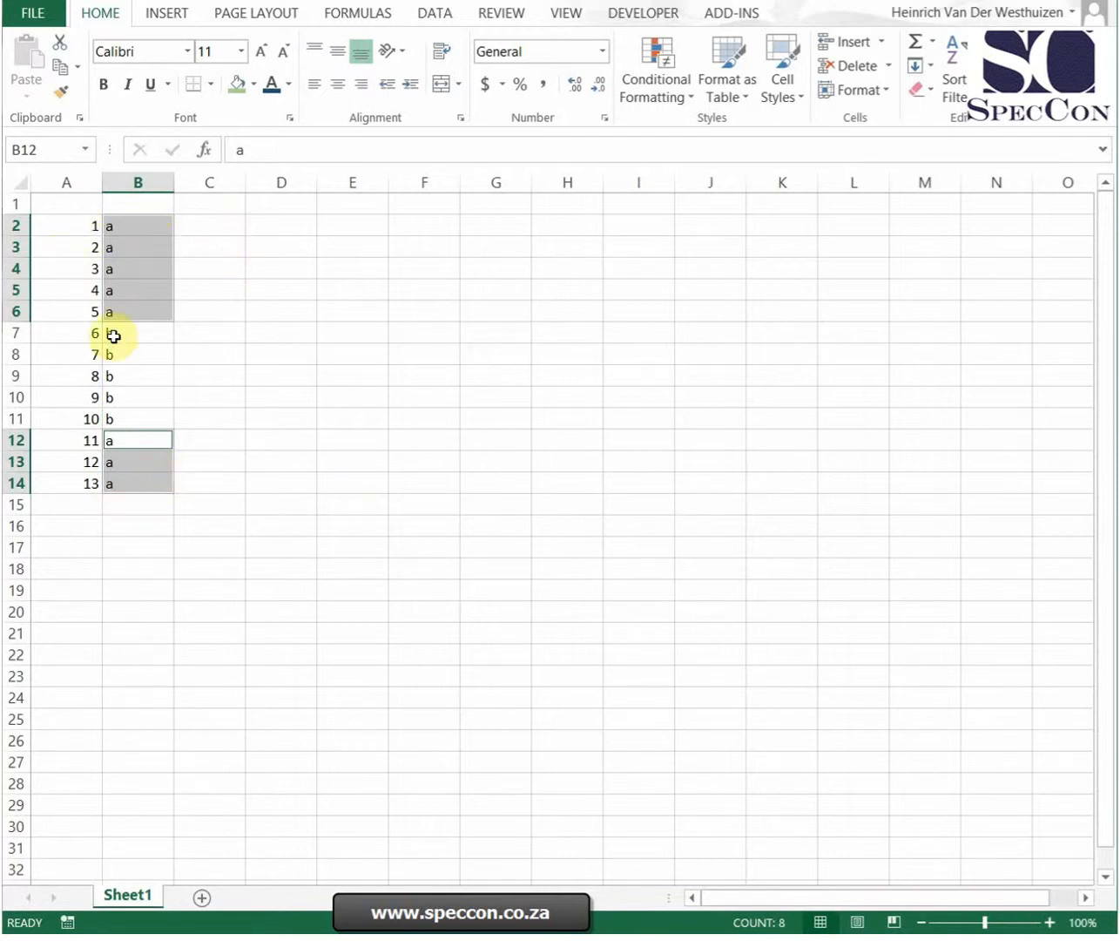
click(136, 332)
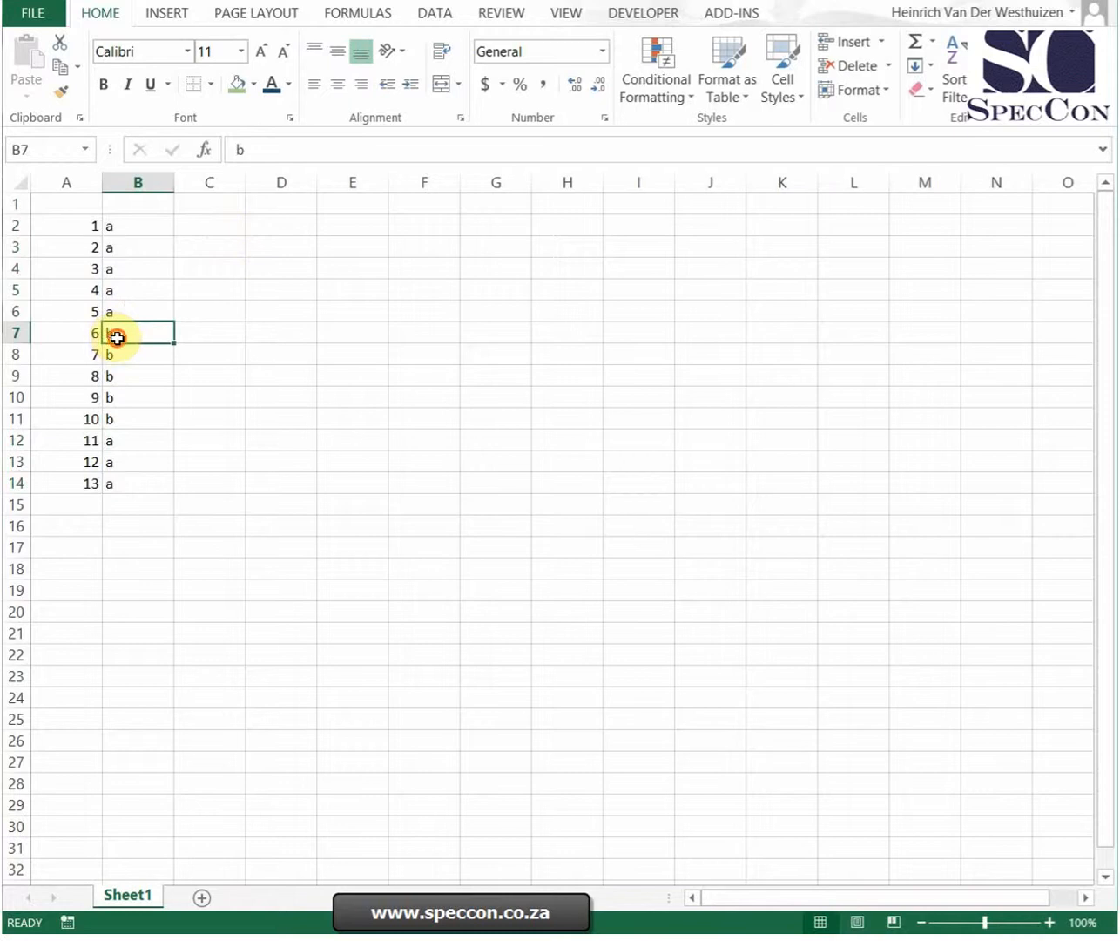
drag(136, 335, 136, 418)
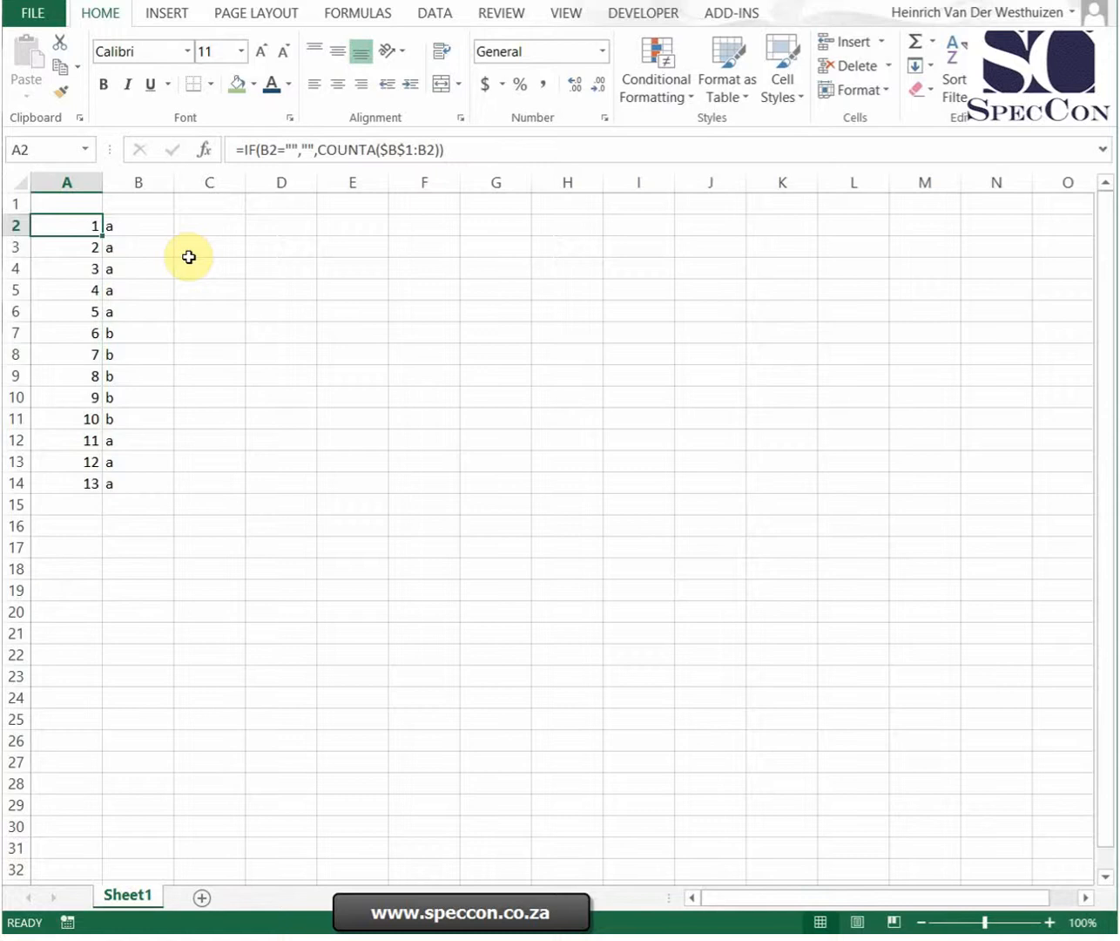
Enter =COUNTIF($B$1:B2,B2) in A2 and fill it down to A19 so each letter's count restarts.
text(=countif)
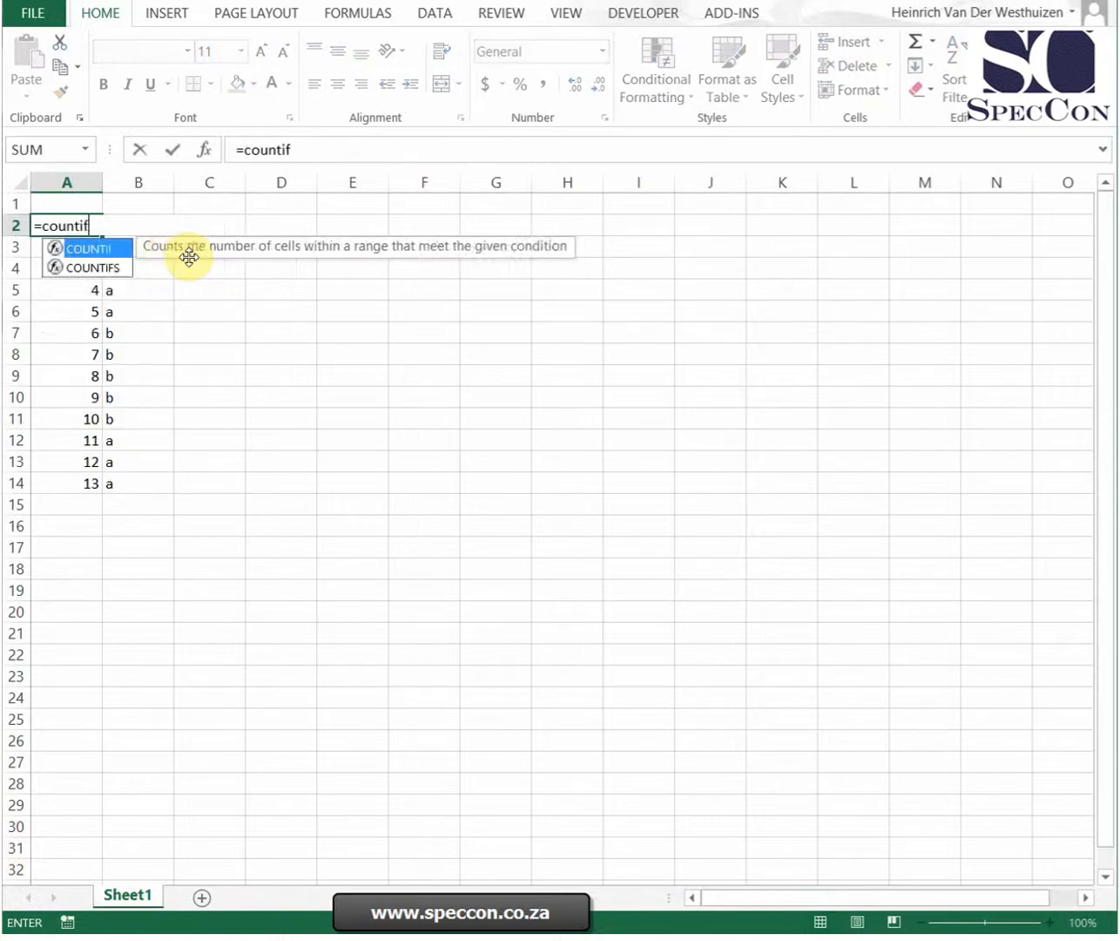
text(($B$1:B4,B4)
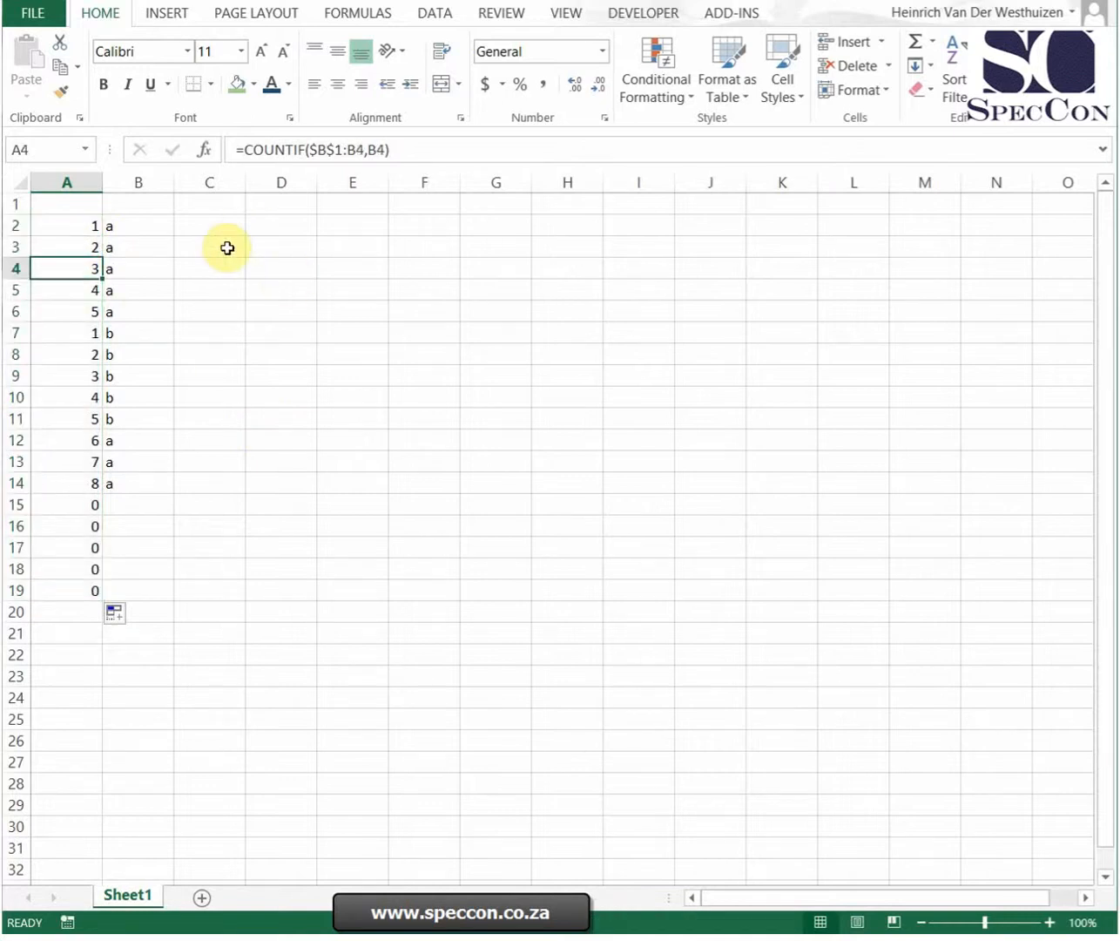
click(66, 247)
text(=A2&B2)
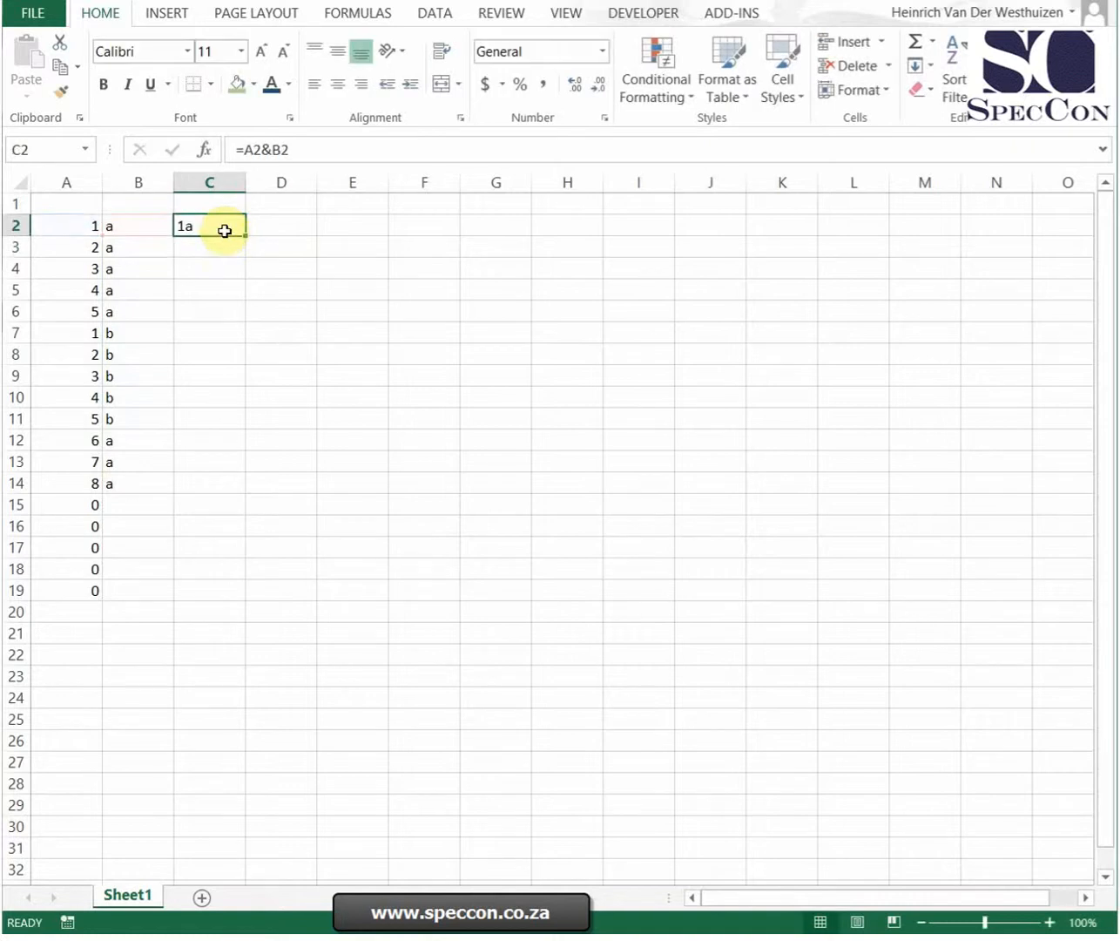
Fill the =A2&B2 key formula down to C14, giving keys from 1a to 8a, then select column B.
drag(225, 230, 220, 497)
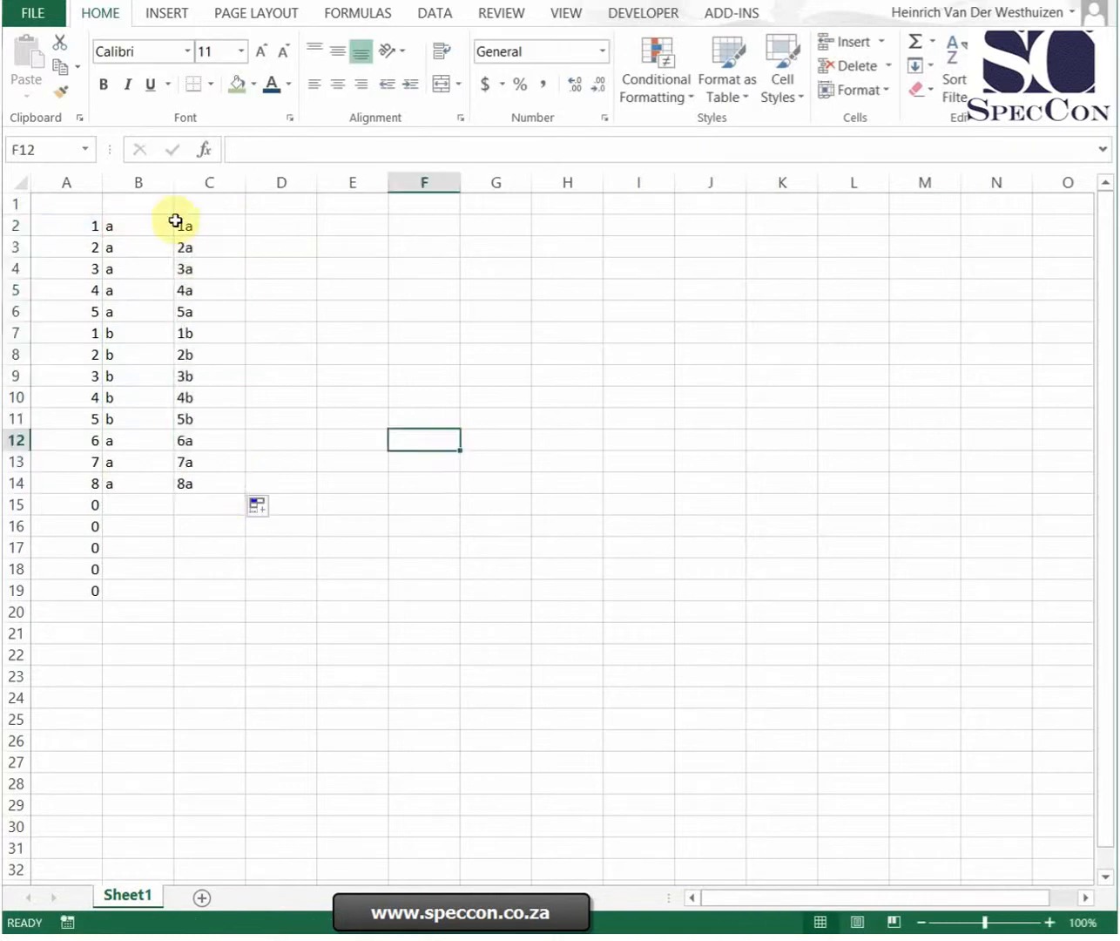
click(138, 182)
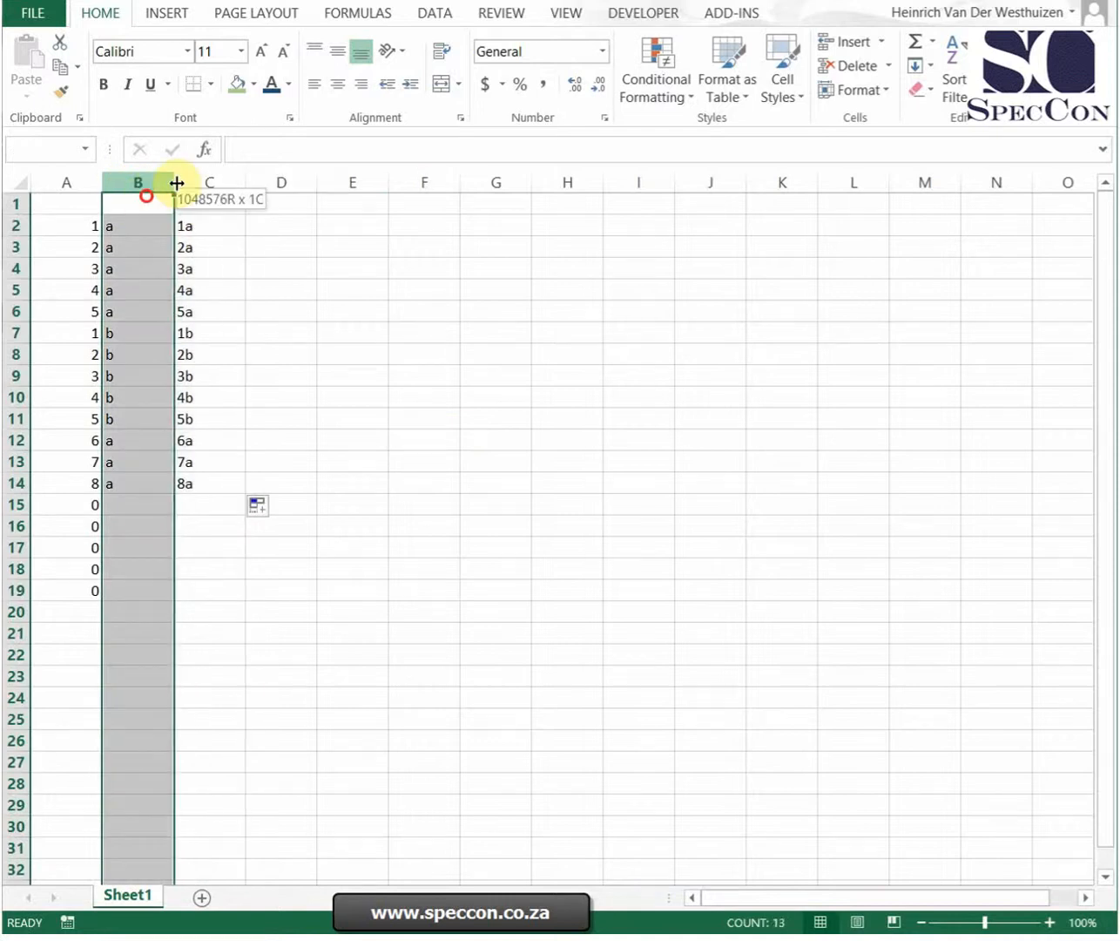
Apply the Duplicate Values light-red highlighting rule to column B, then reopen the rules for column C.
click(655, 68)
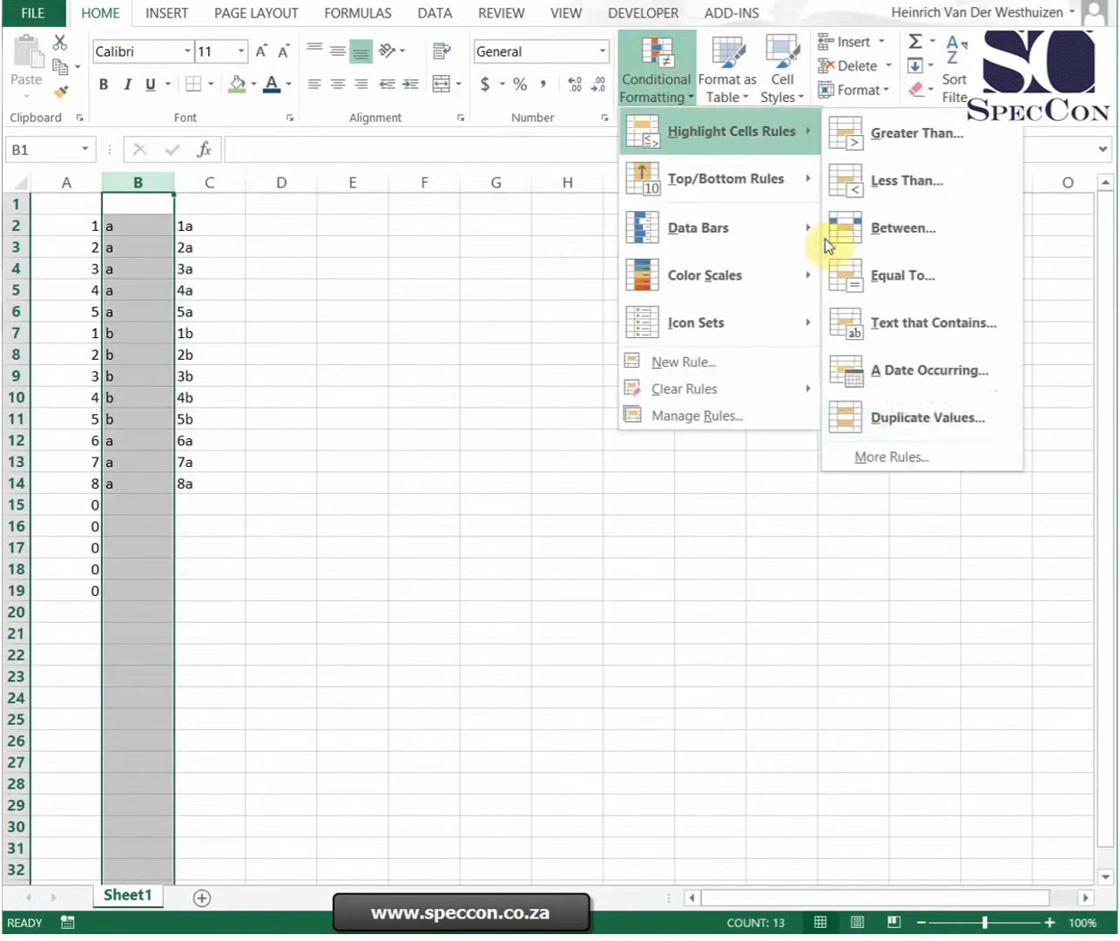
click(927, 418)
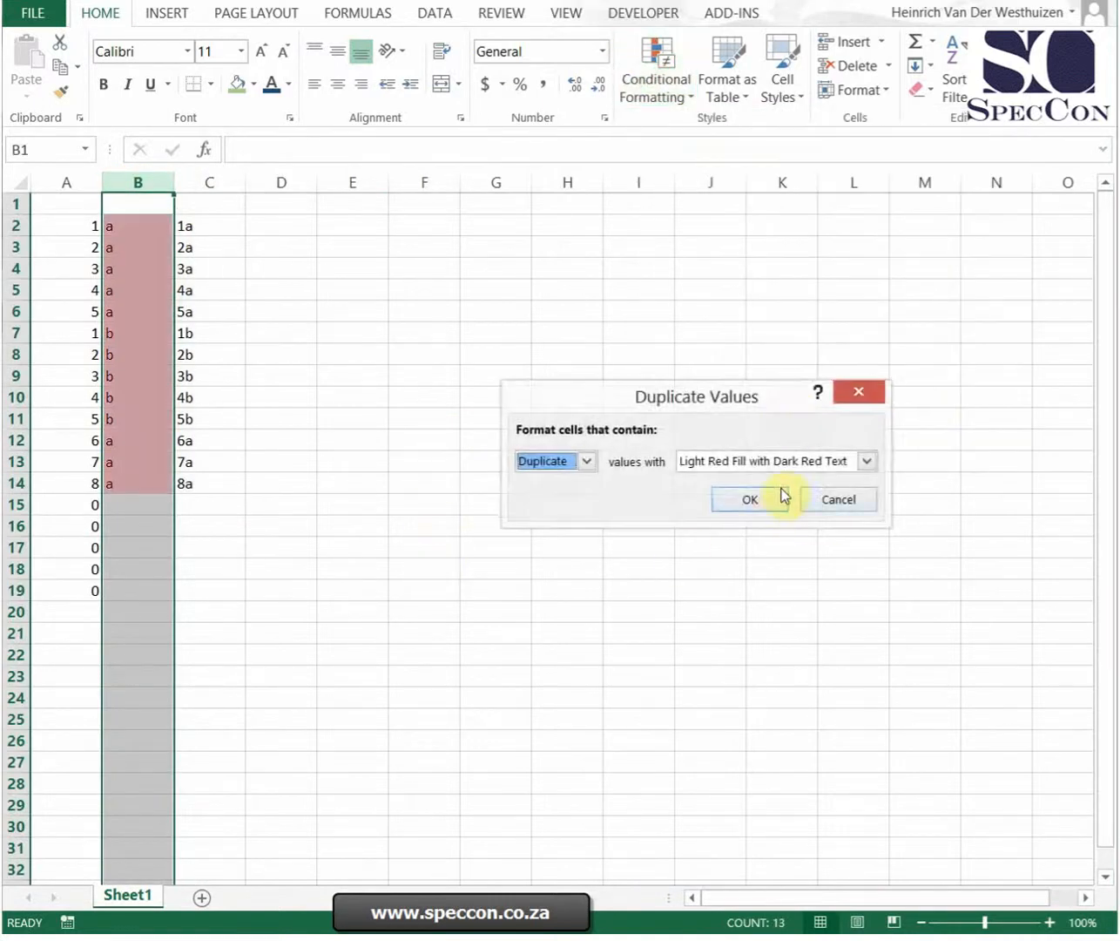
click(747, 499)
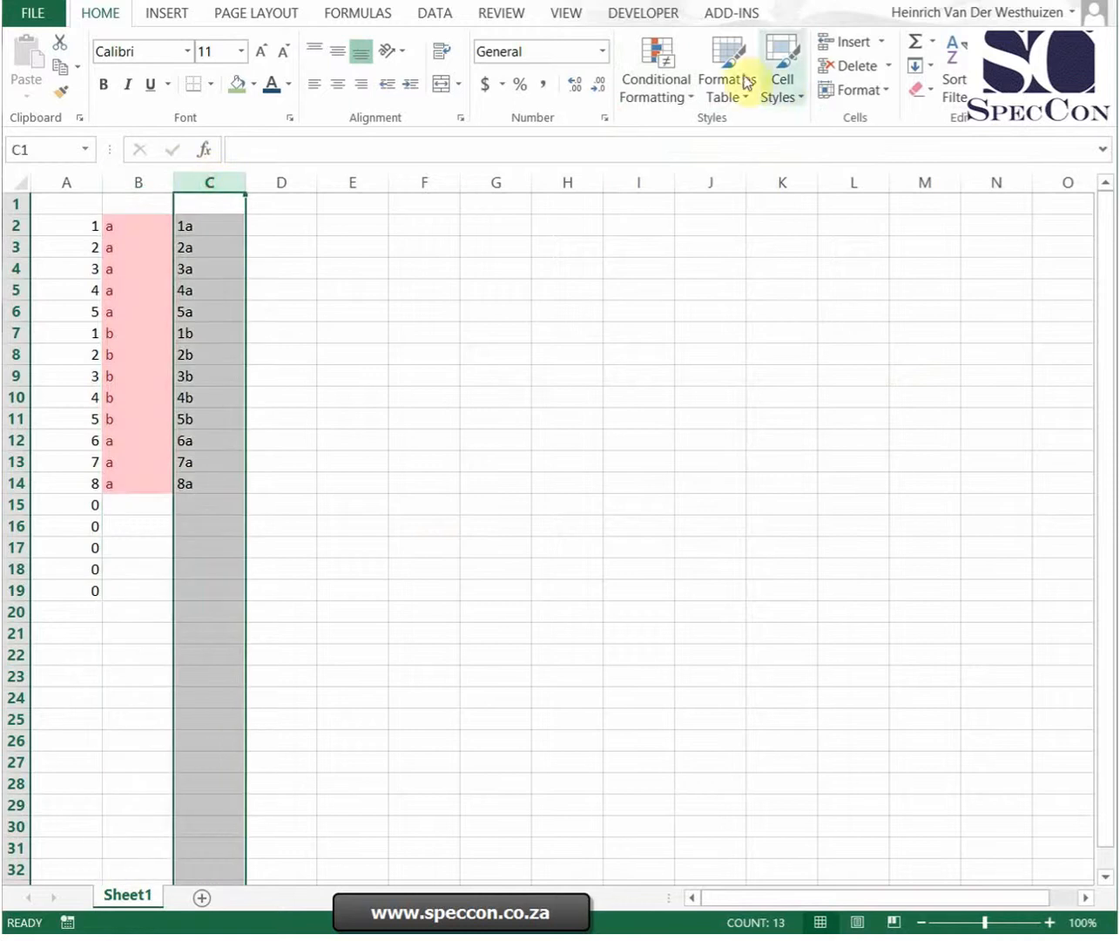
click(655, 69)
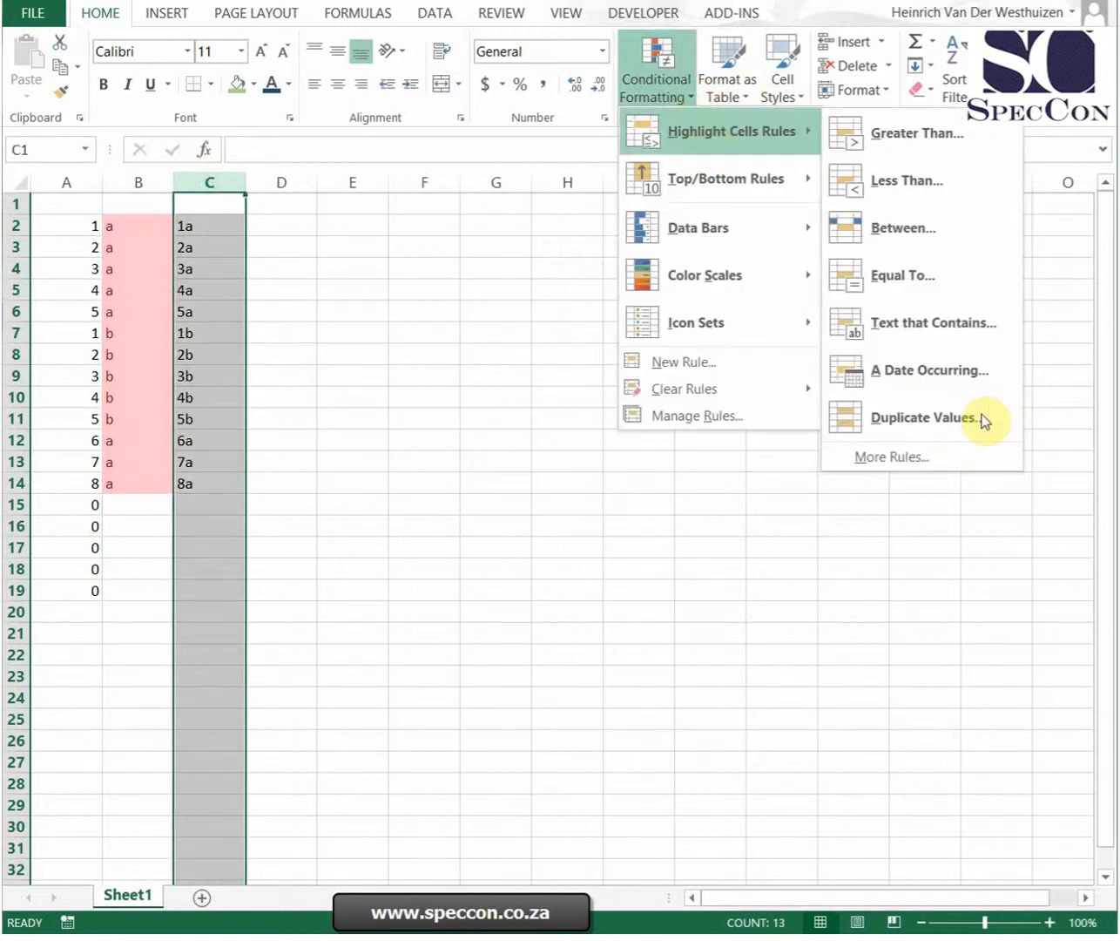